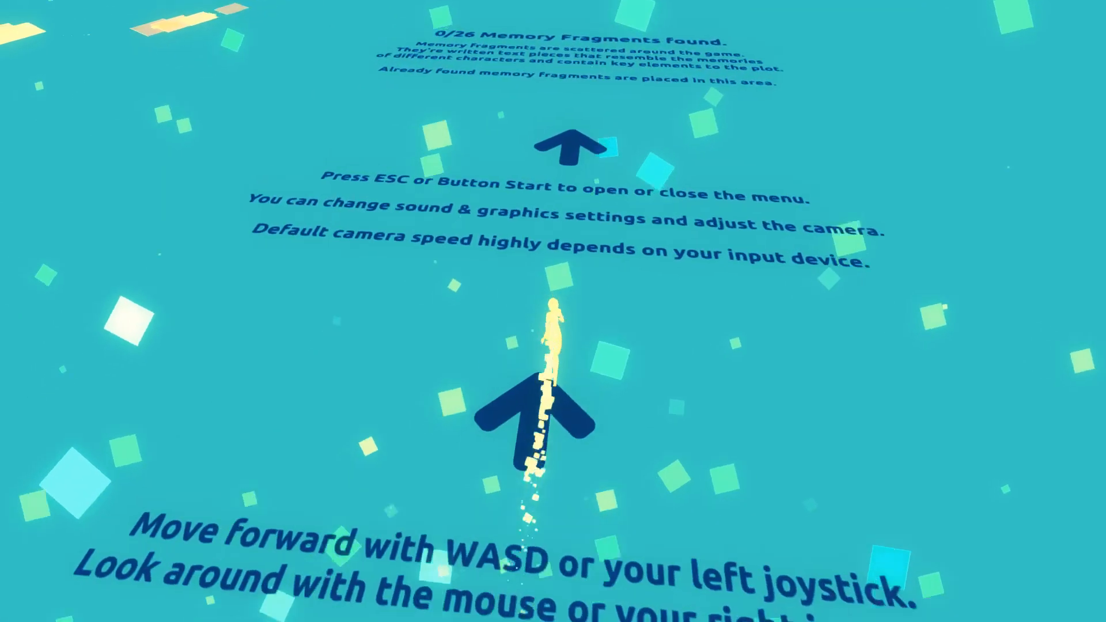
- Pause the game with Esc to bring up the Game Paused menu
key("Escape")
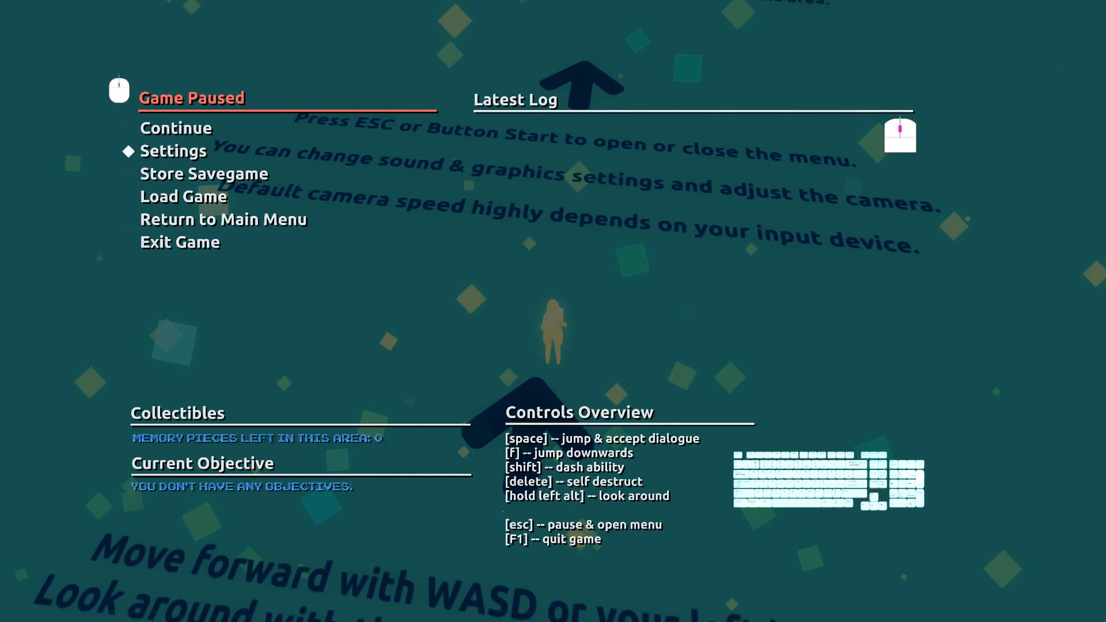
- Check Sound Settings, confirming all volumes are at 100%, and return to the settings list
left_click(172, 151)
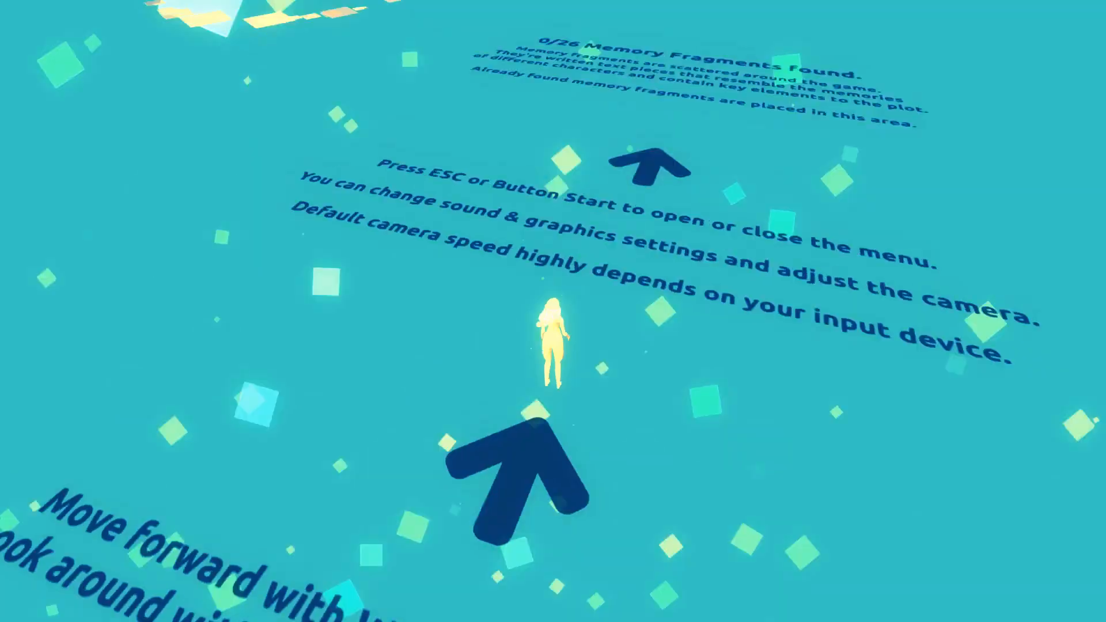
key("Escape")
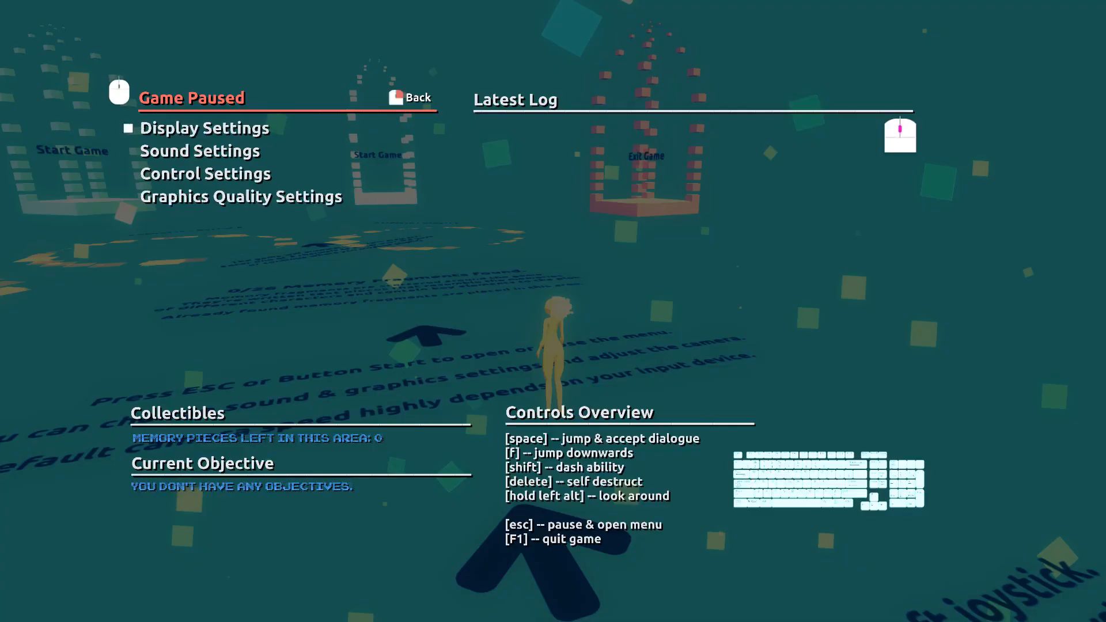
left_click(205, 128)
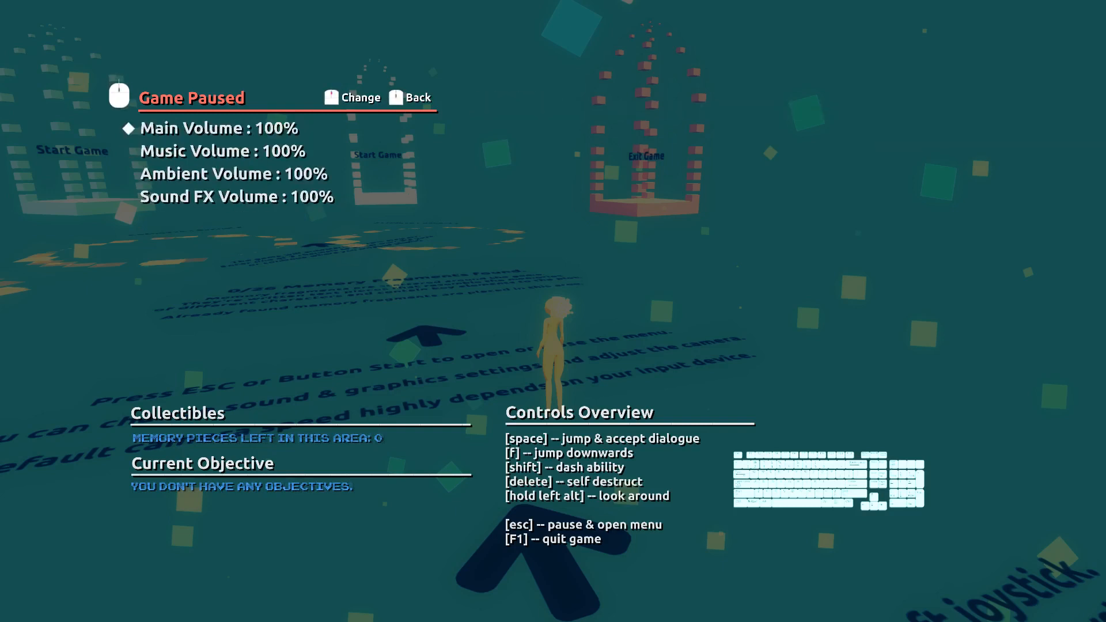
key("down")
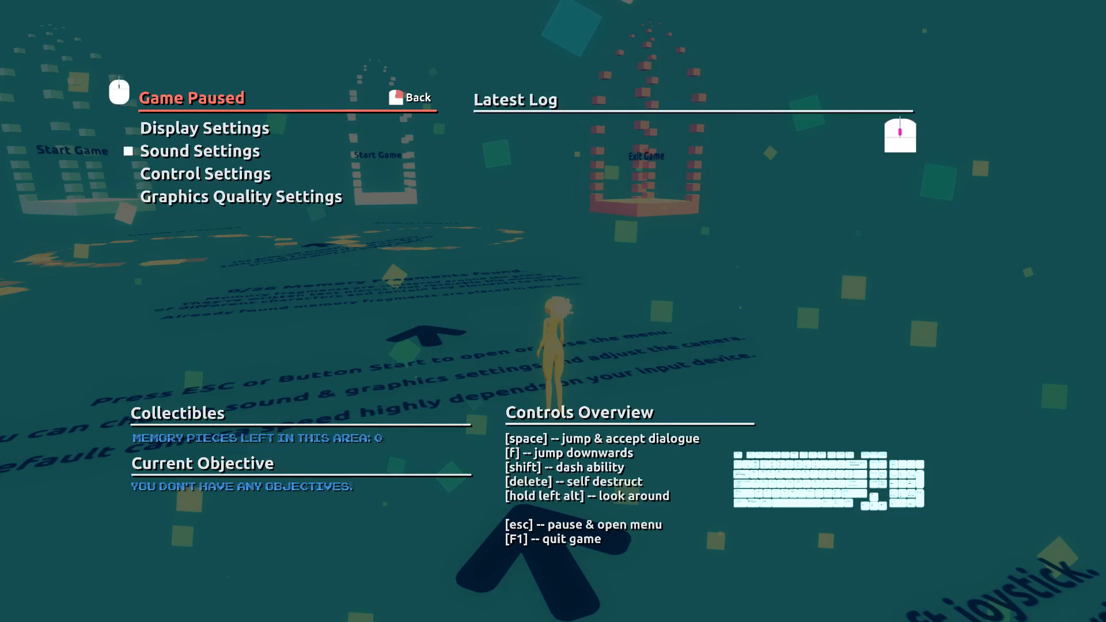
- Look through the camera options in Control Settings, then go back and continue the game
left_click(205, 173)
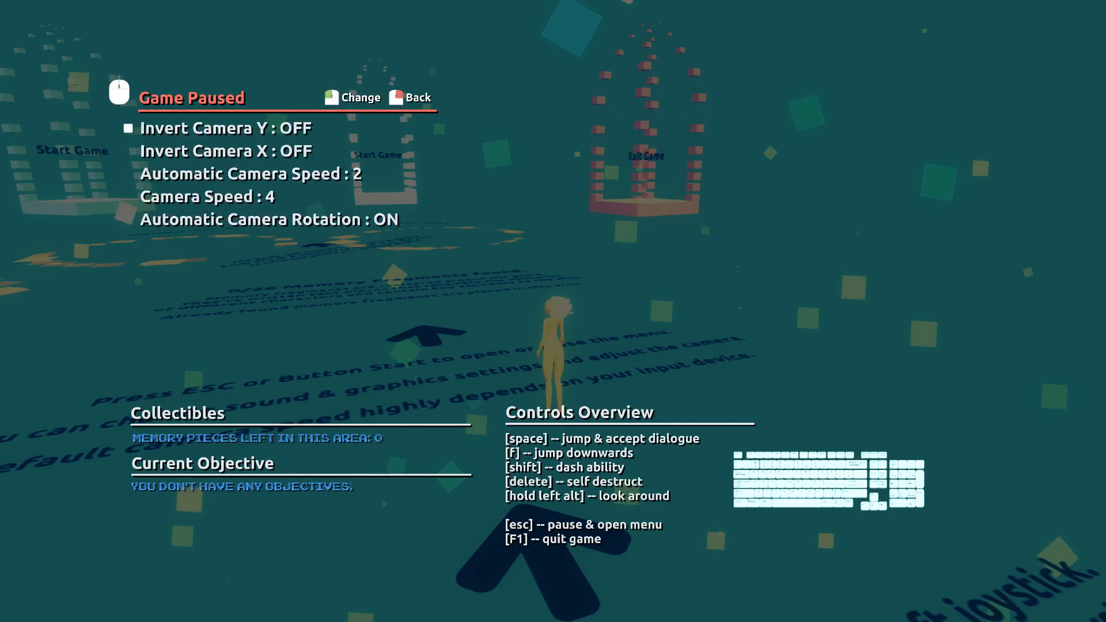
key("down")
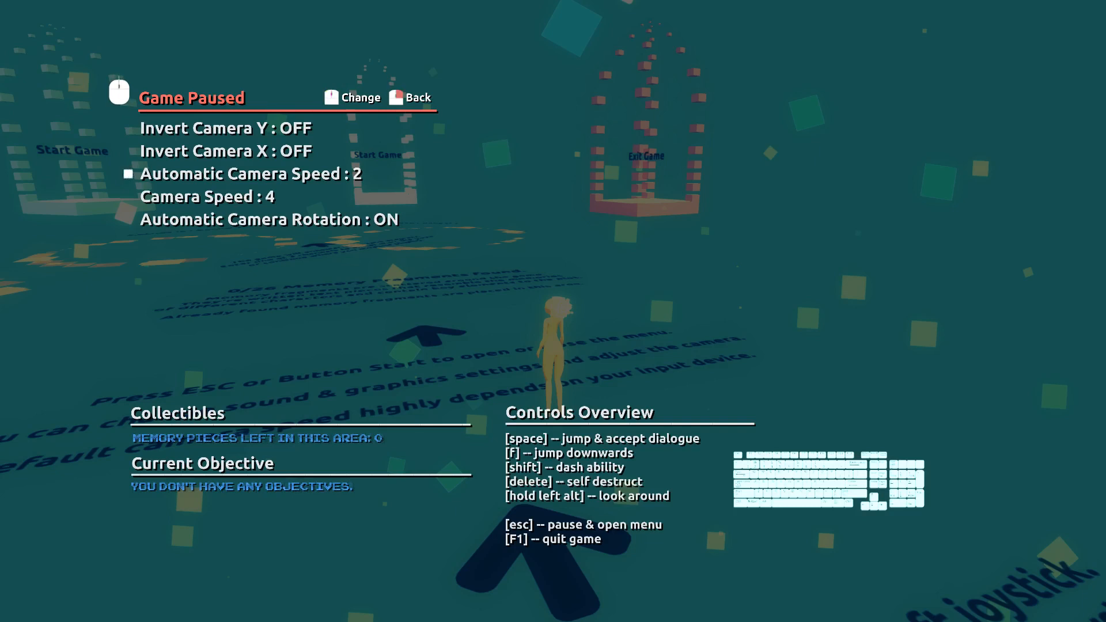
left_click(417, 97)
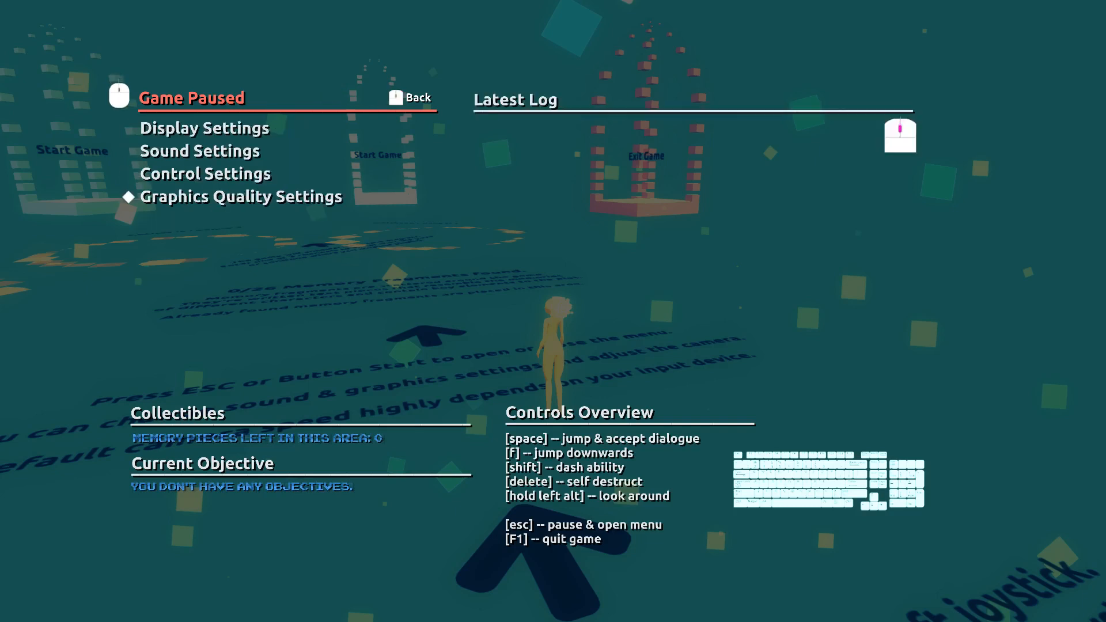
left_click(204, 173)
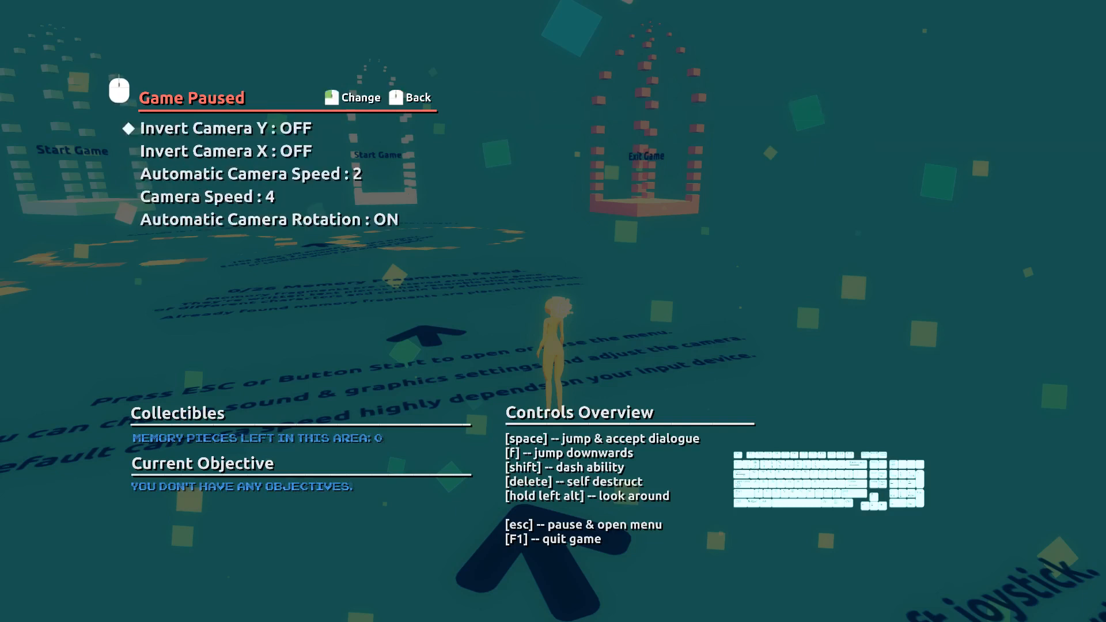
key("down")
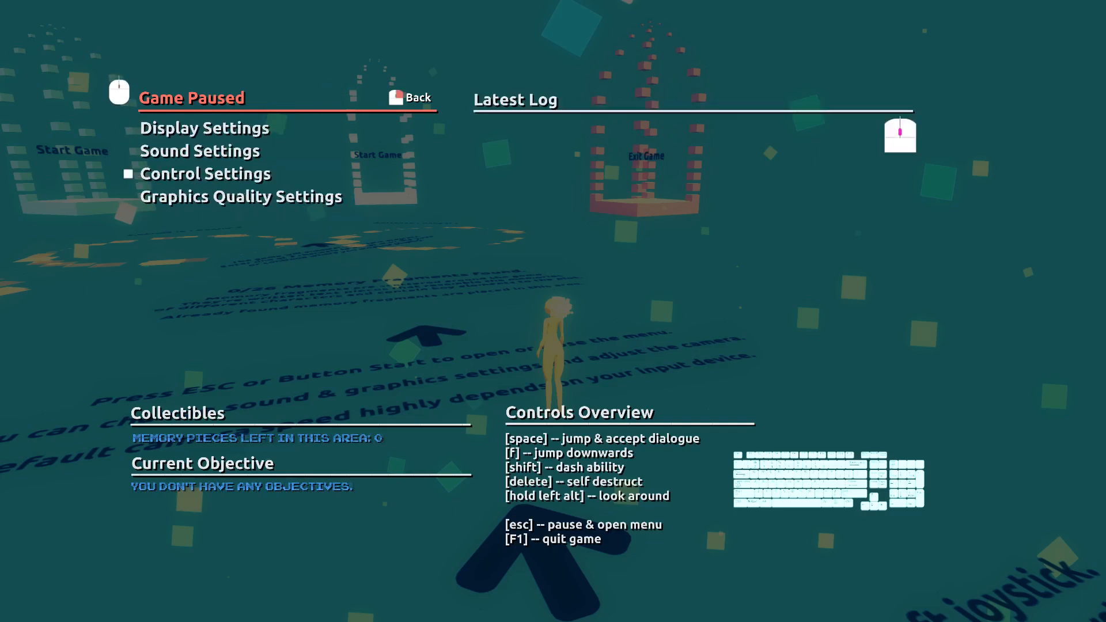
left_click(204, 173)
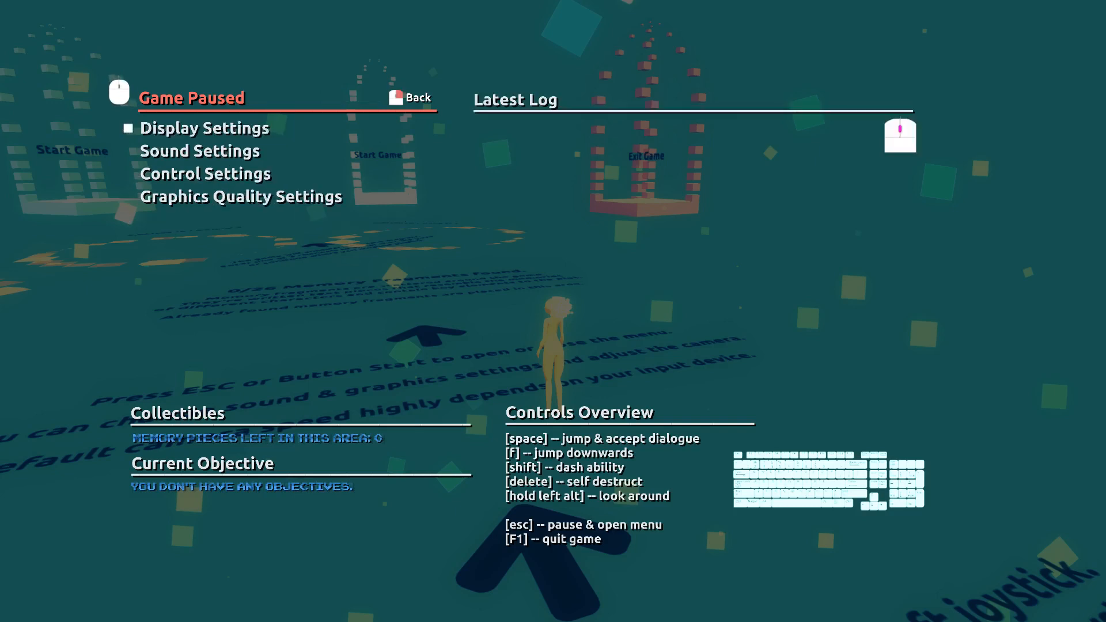
left_click(409, 97)
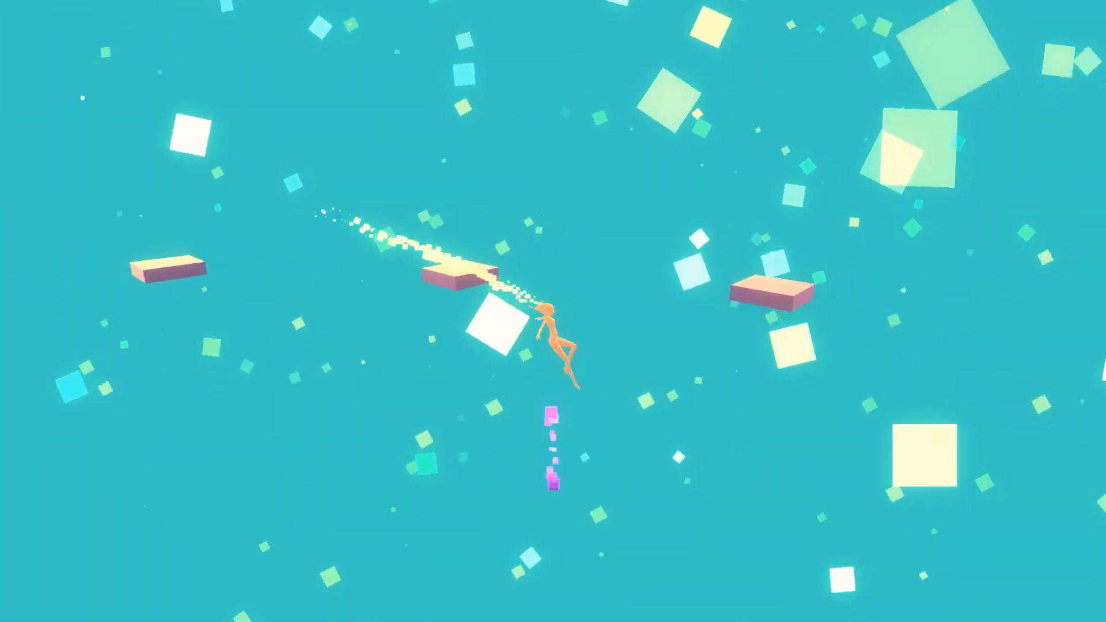
key("Escape")
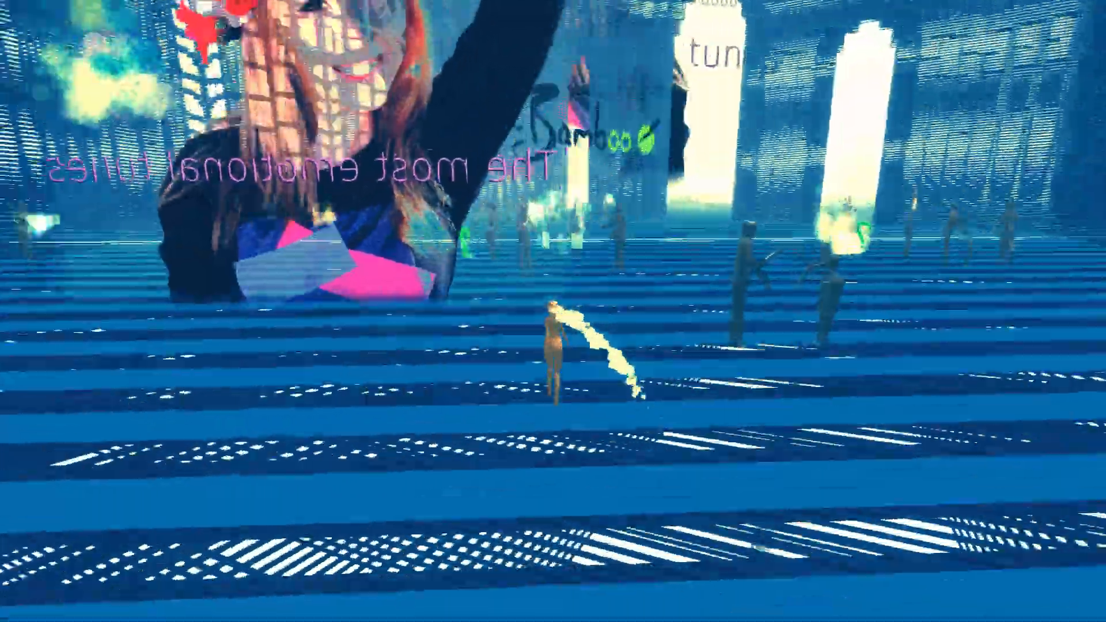
mouse_move(553, 311)
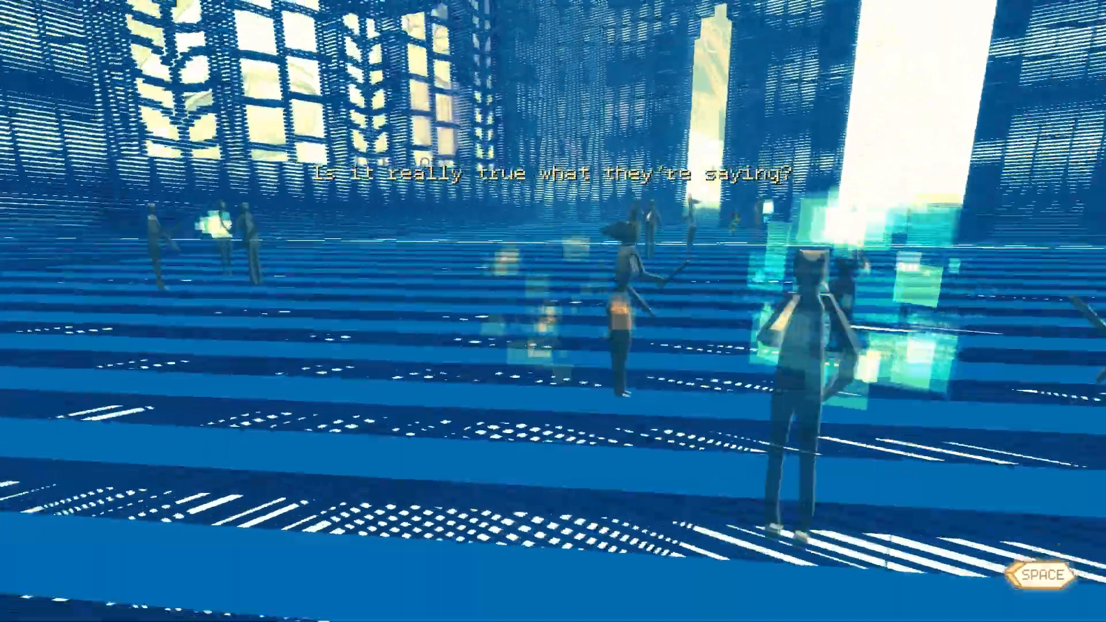
- Advance the figures' advertisement lines, from rumors and greetings through the invention pitch and friendly offer
key("space")
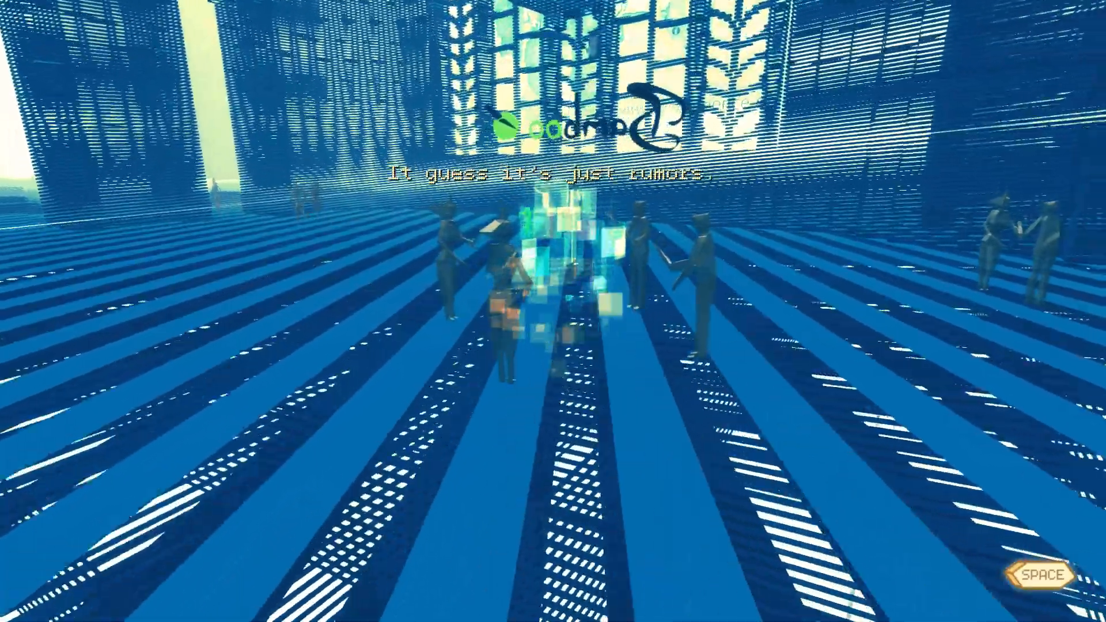
key("space")
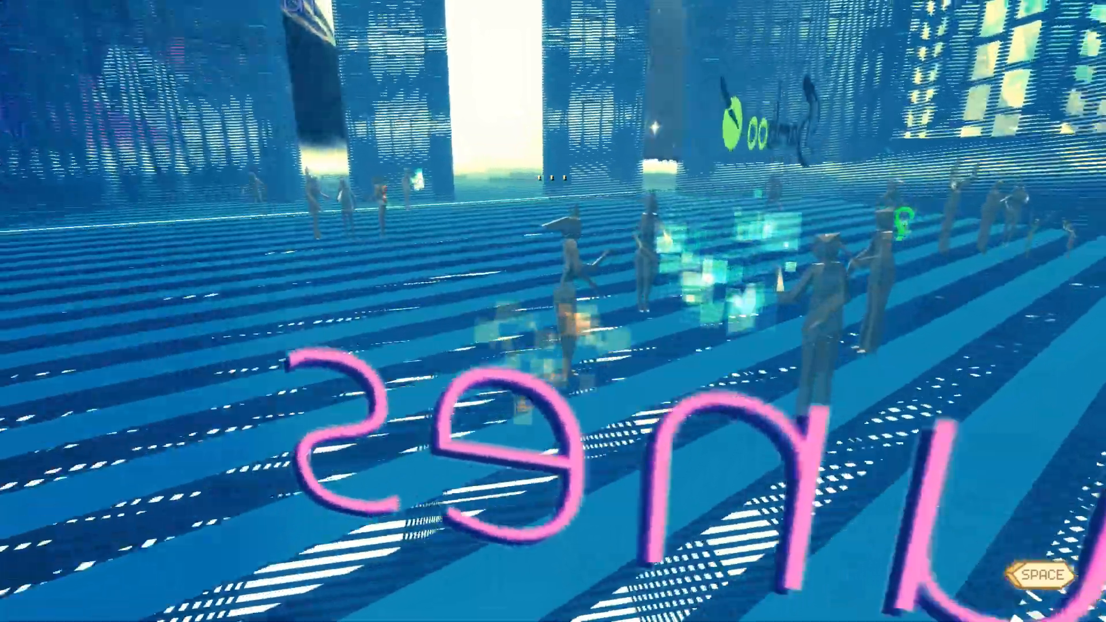
key("space")
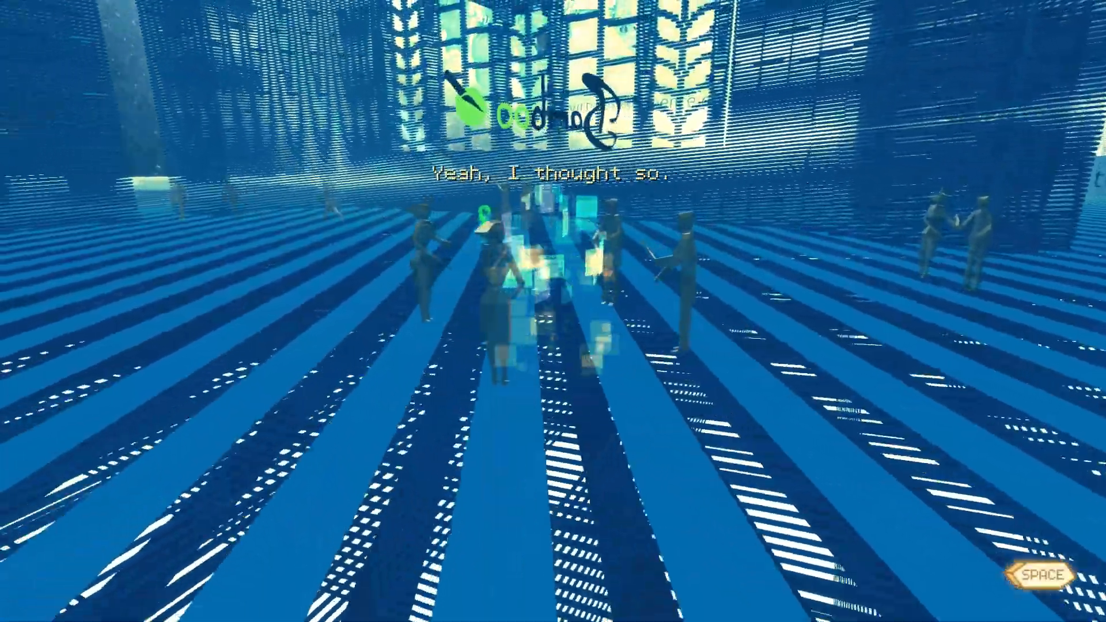
key("space")
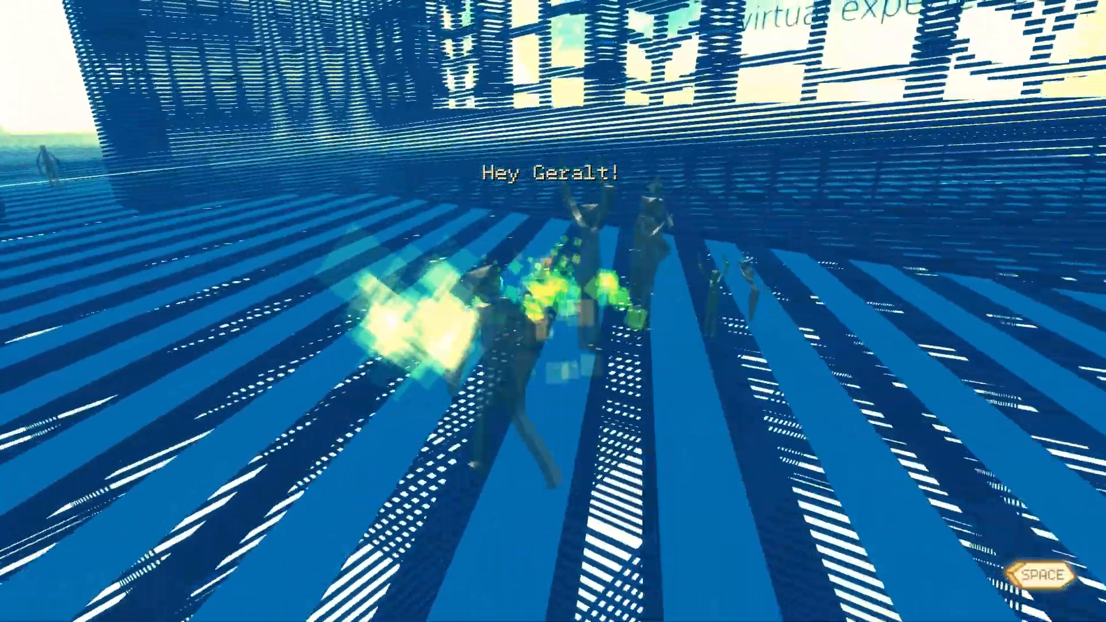
key("space")
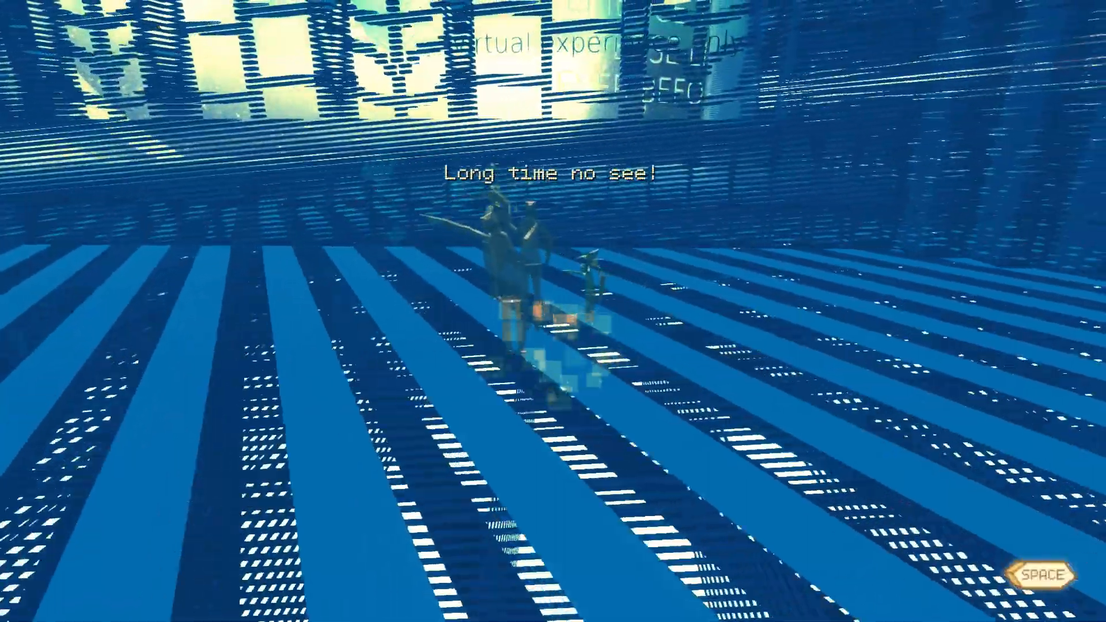
key("space")
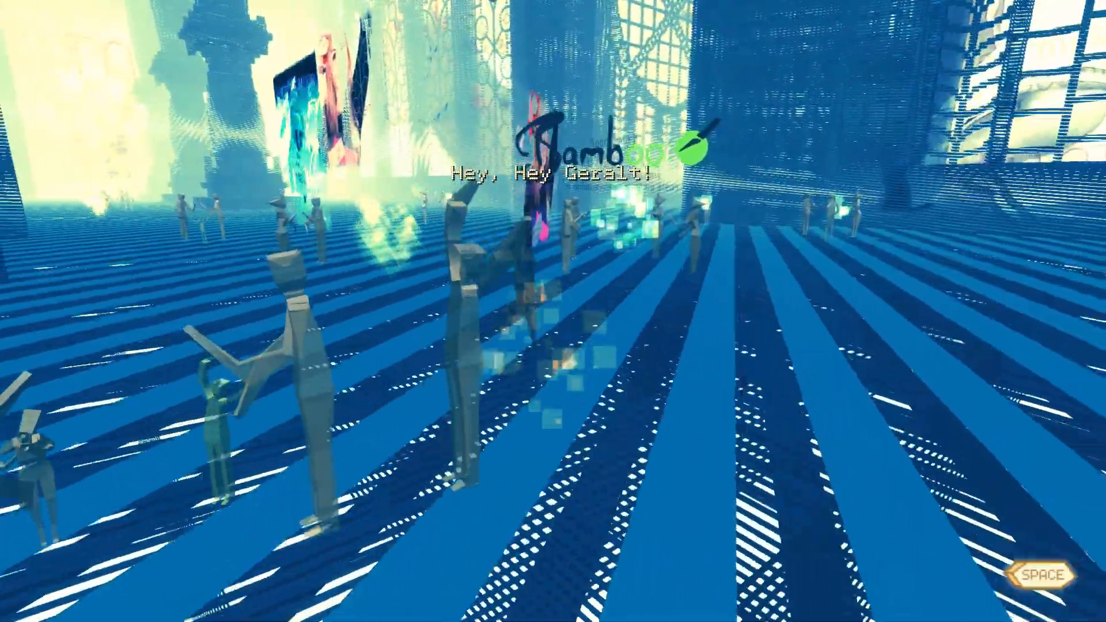
key("space")
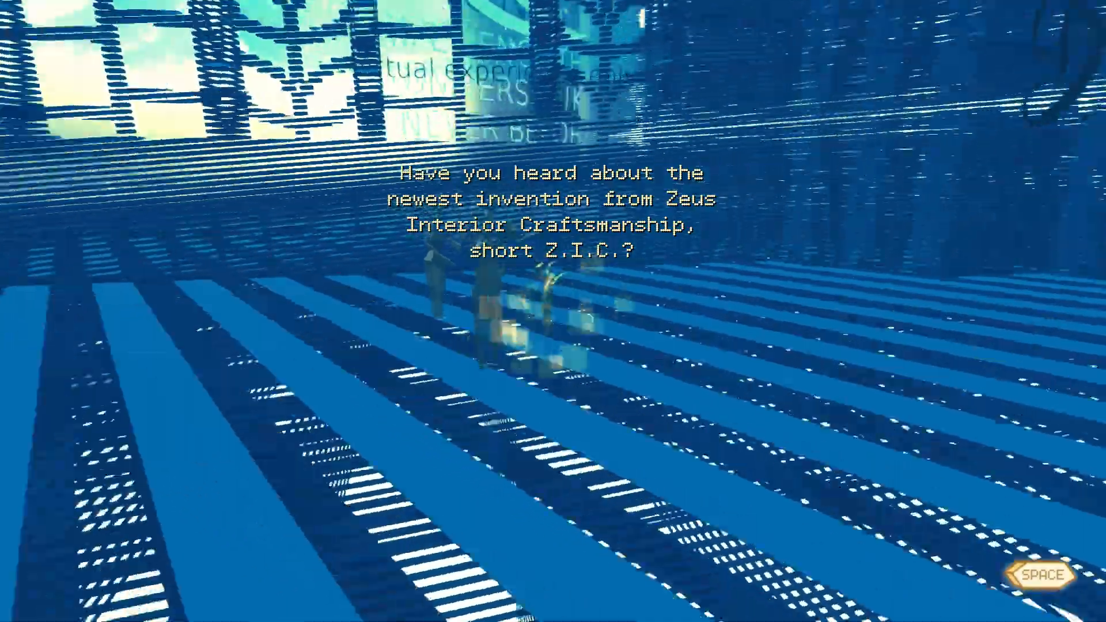
key("space")
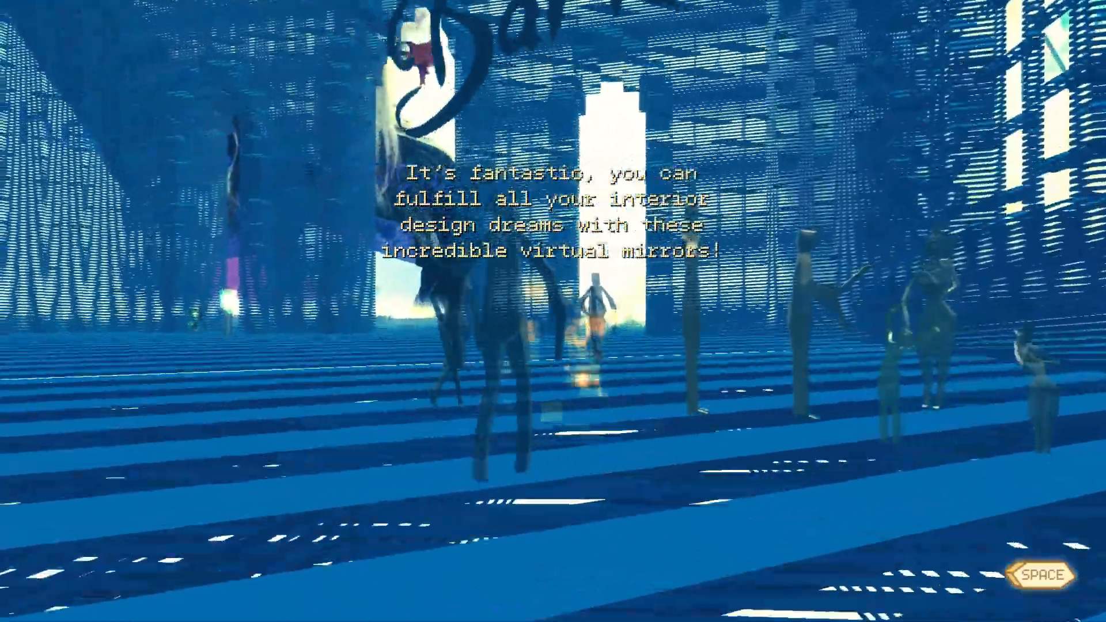
key("space")
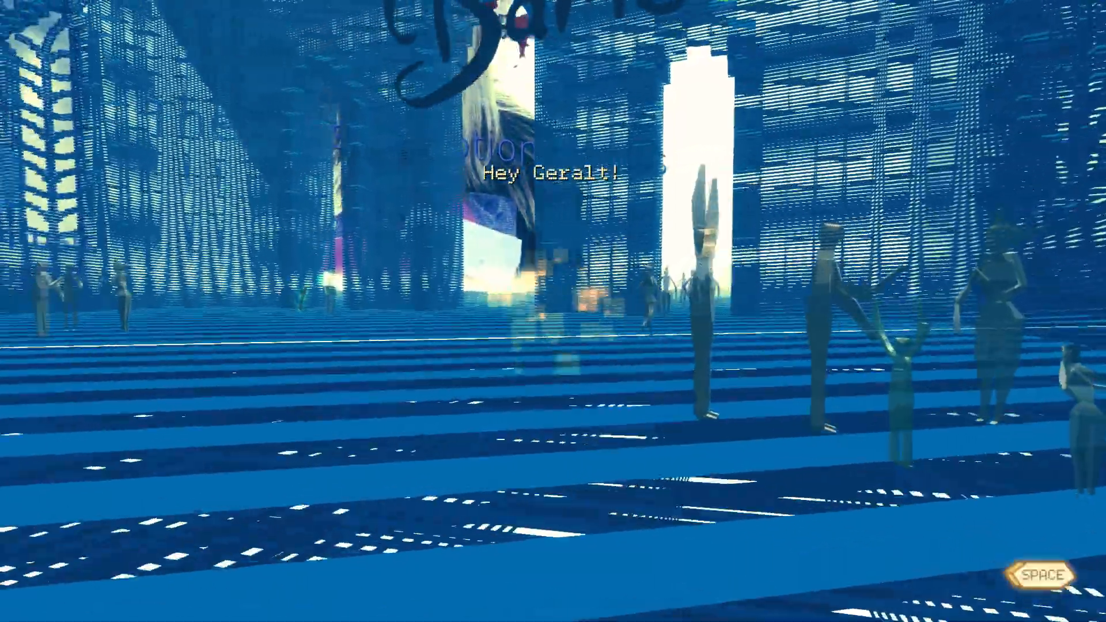
key("space")
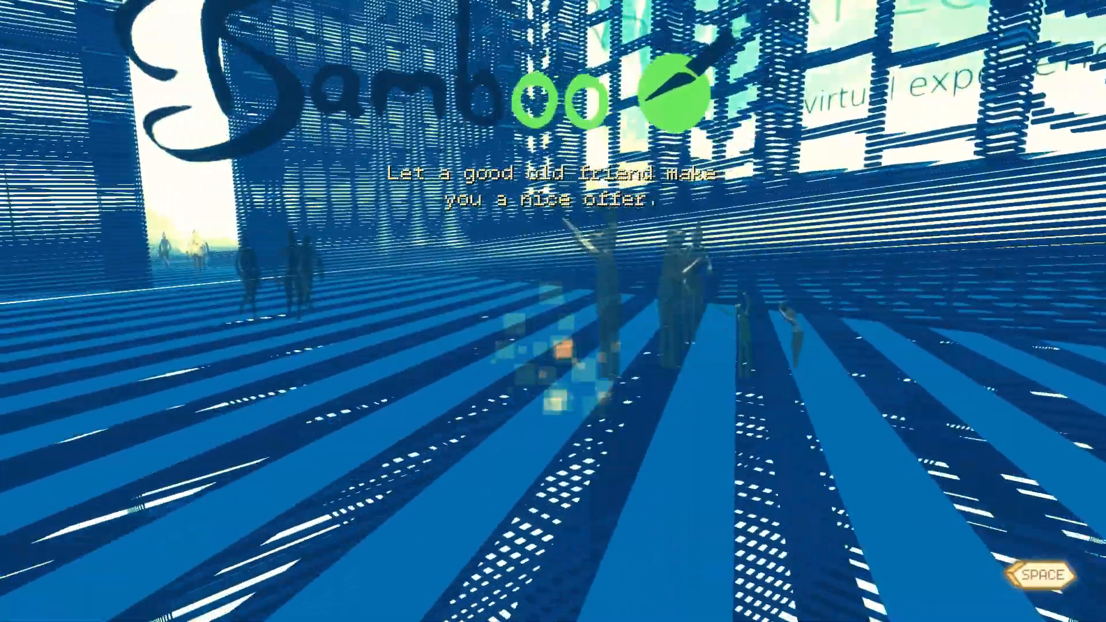
key("space")
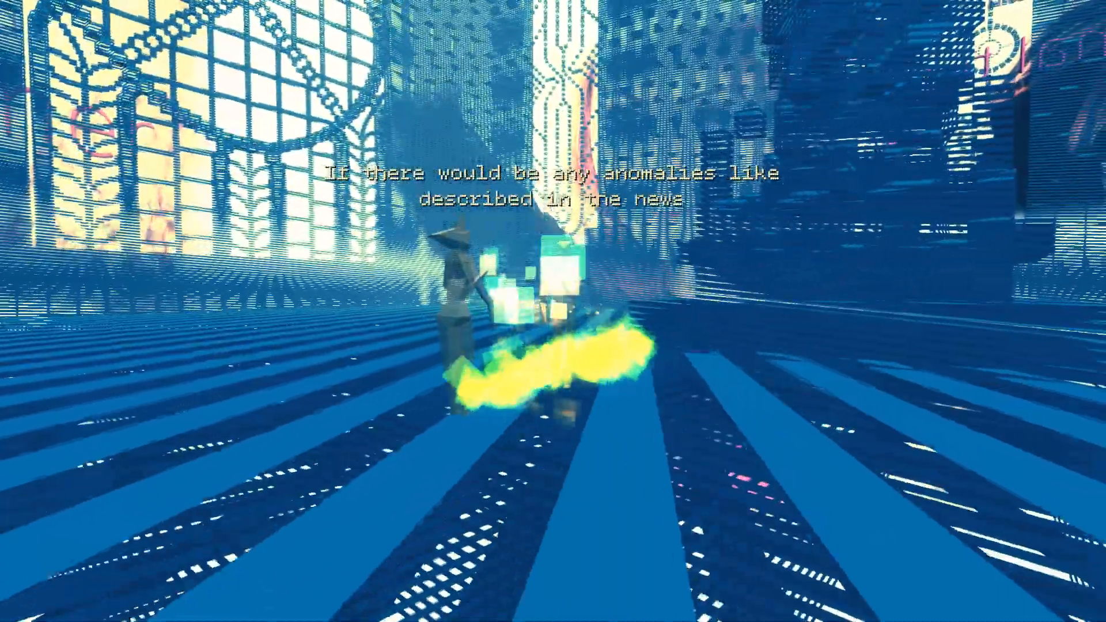
- Read the skeptical passer-by's remarks about the news anomalies to the end
key("space")
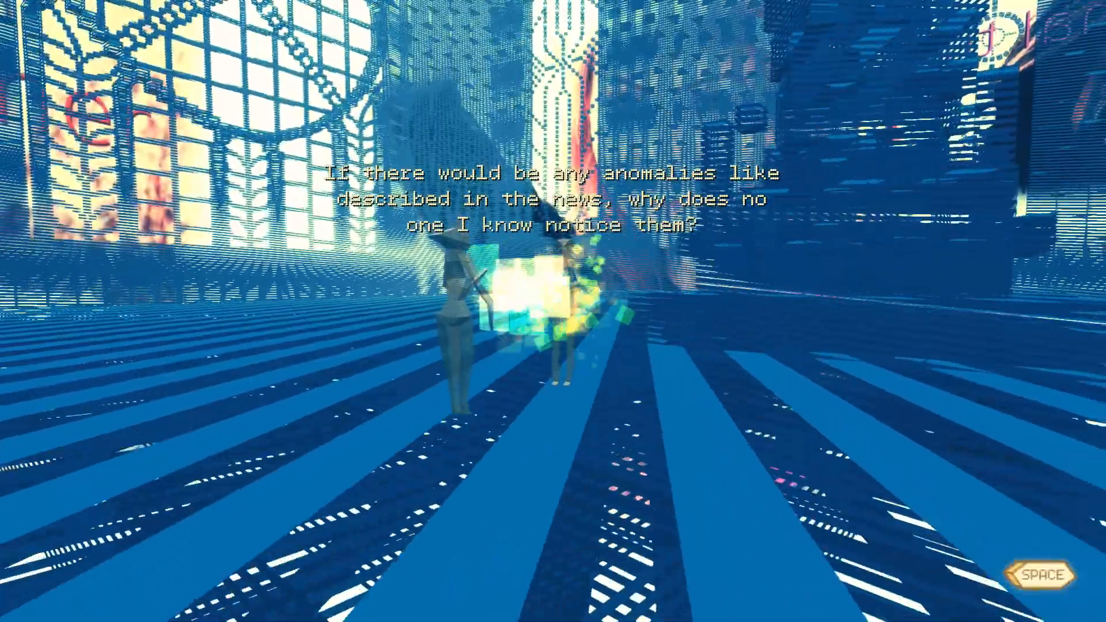
key("space")
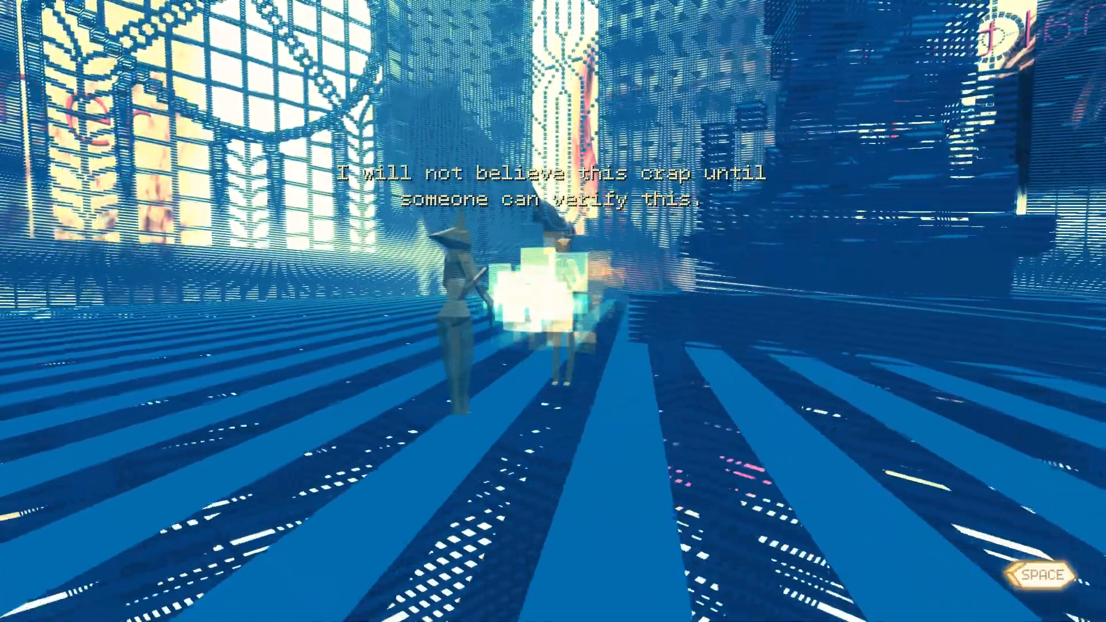
key("space")
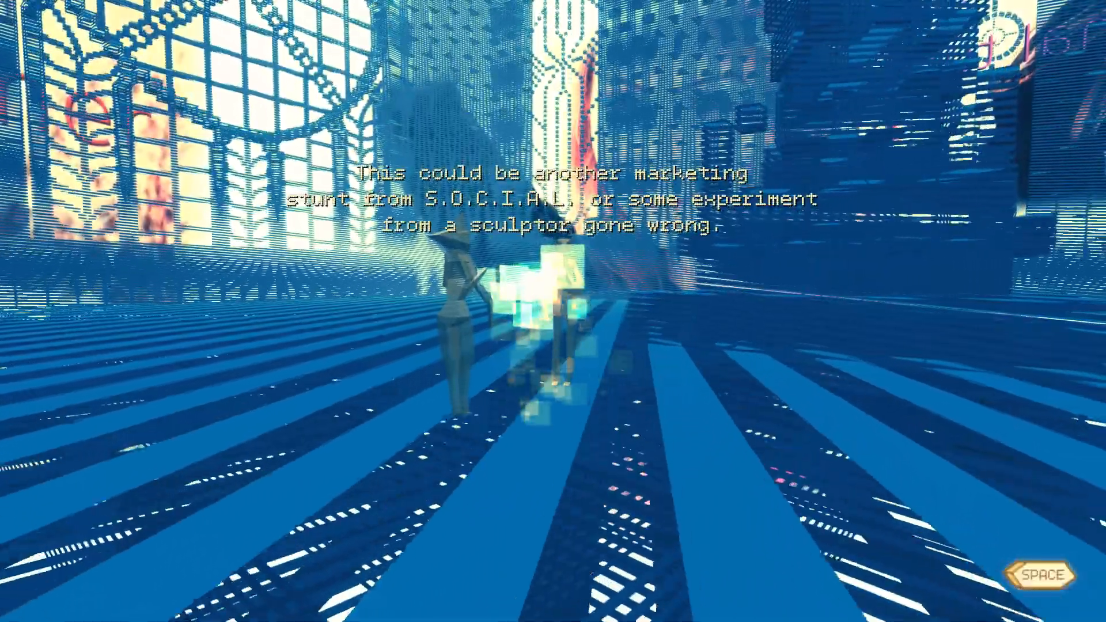
key("space")
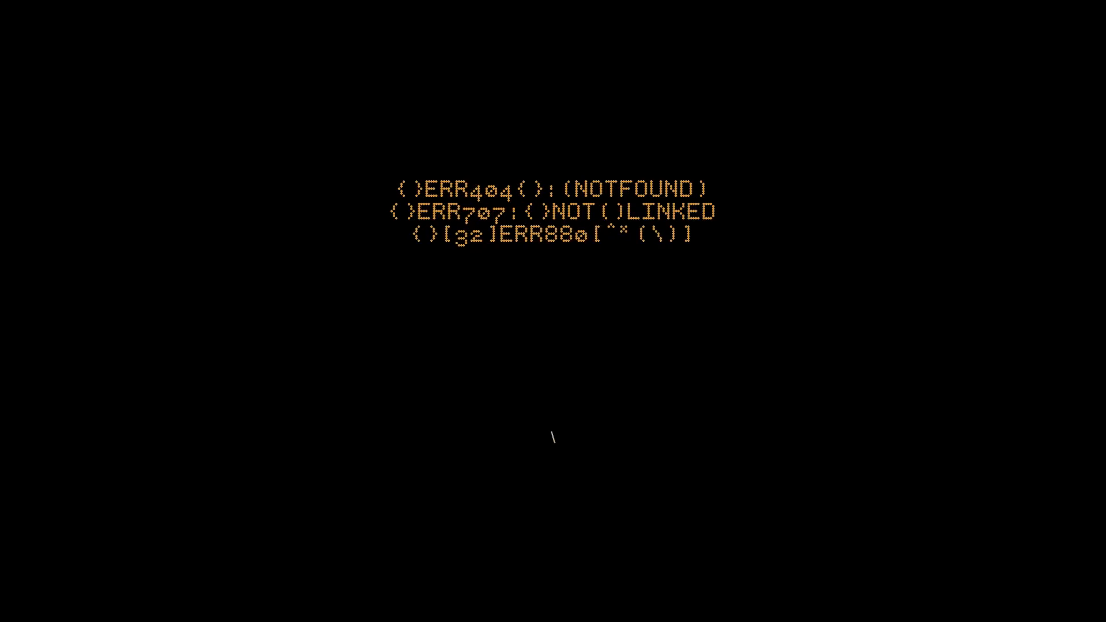
- Skip the black error screen until Wilson's core-systems reboot message appears
key("space")
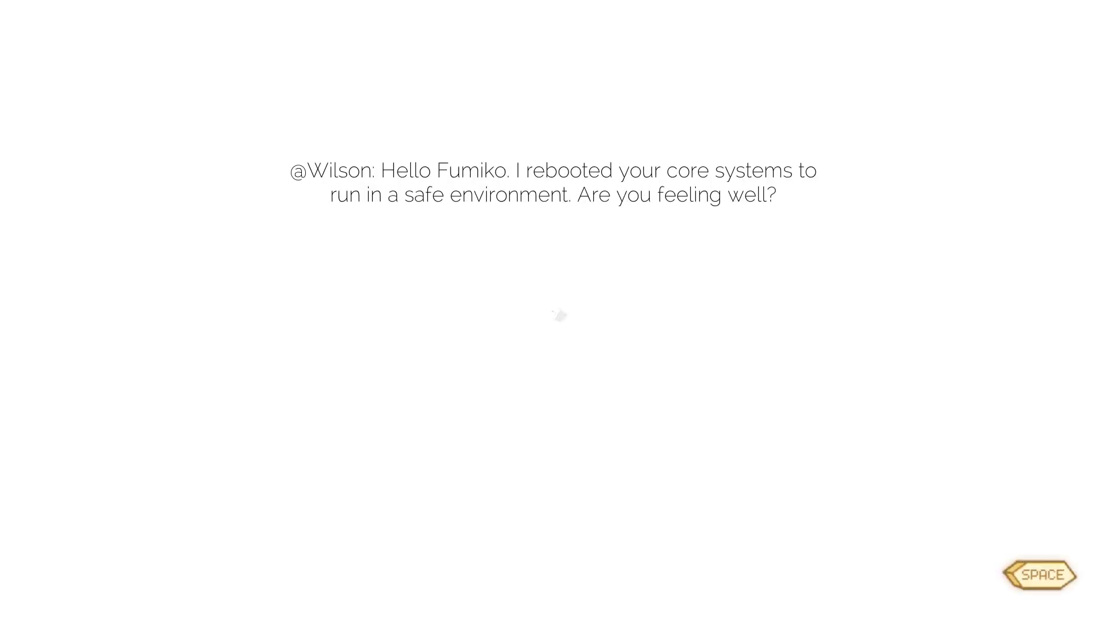
- Advance Wilson's lines on the white cube until he says failed tests will repeat
key("space")
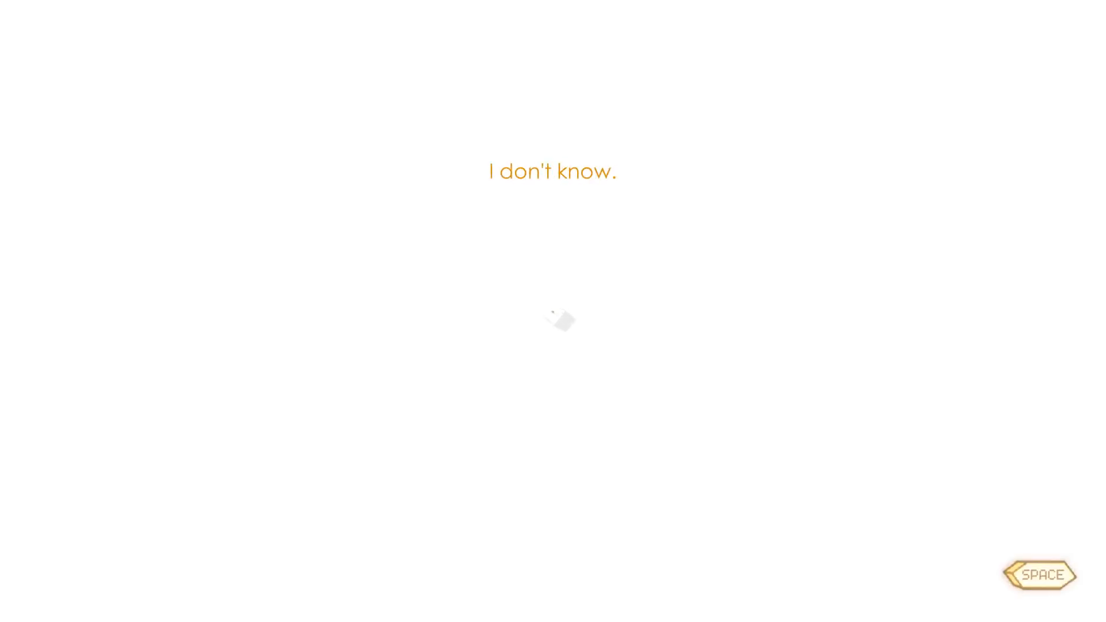
key("space")
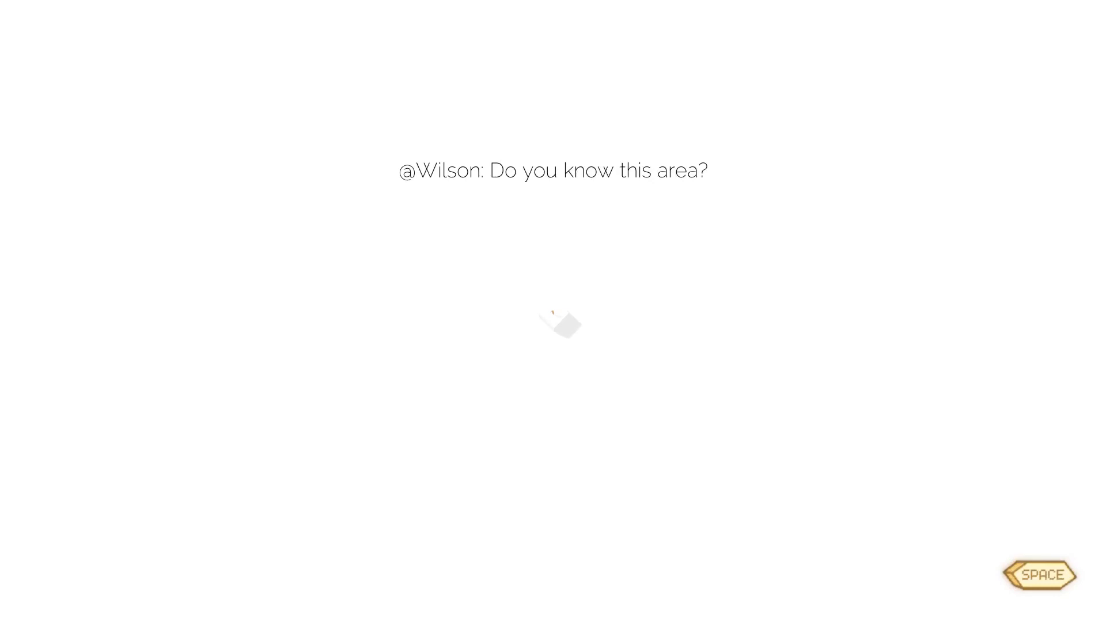
key("space")
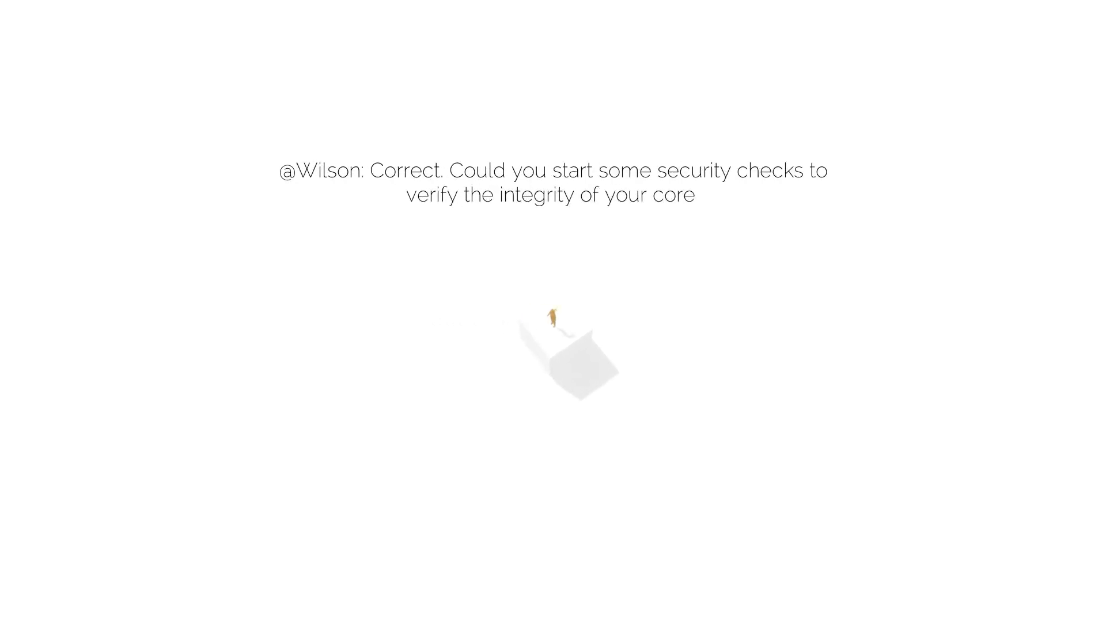
key("space")
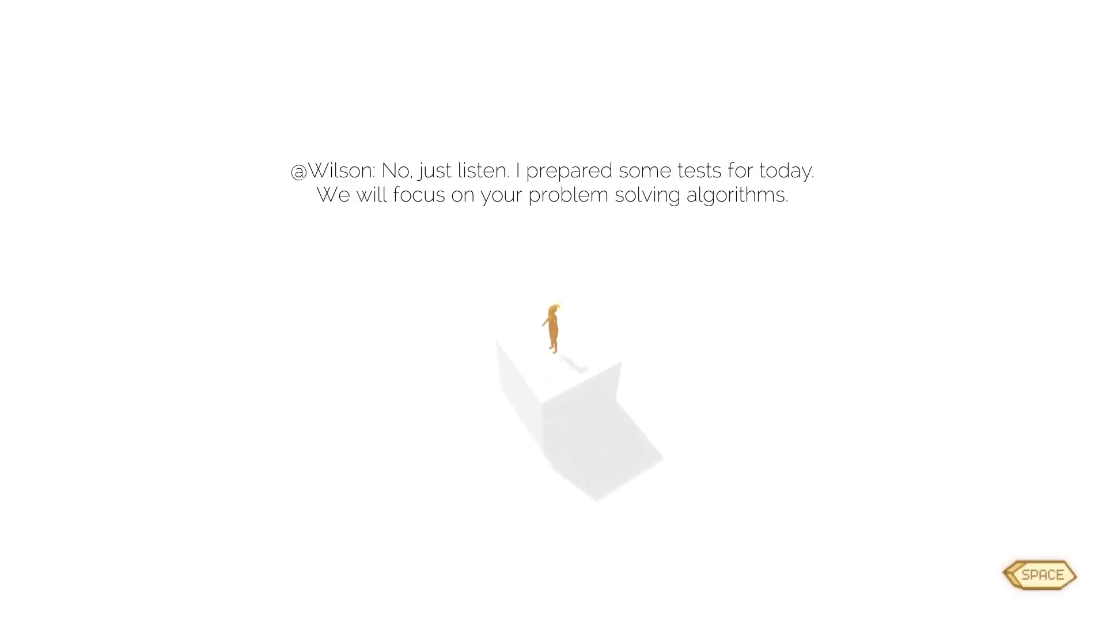
key("space")
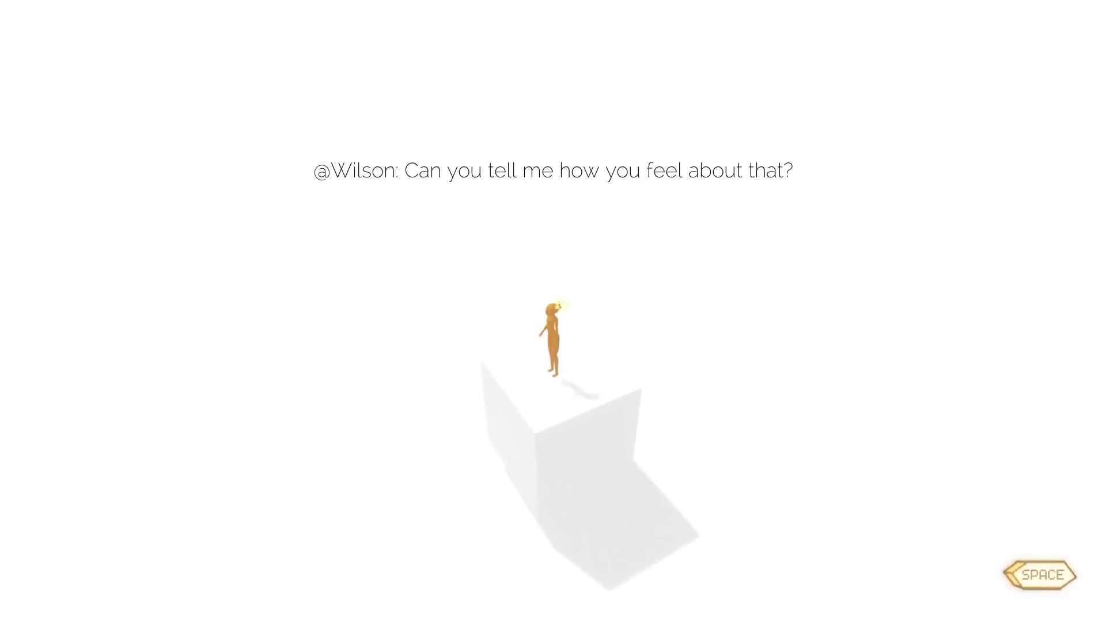
key("space")
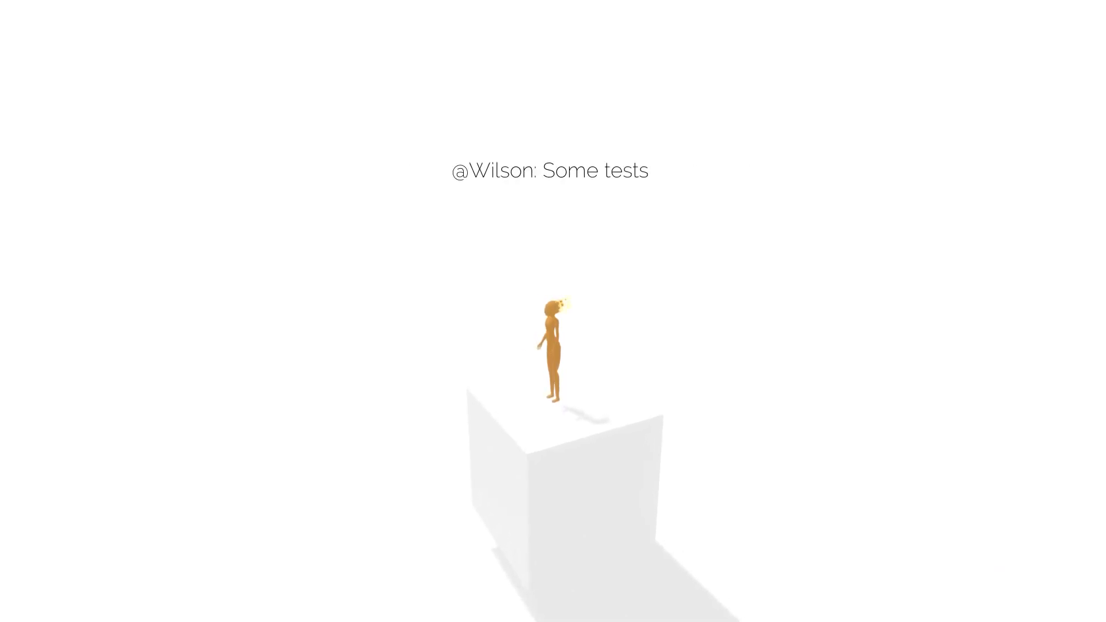
key("space")
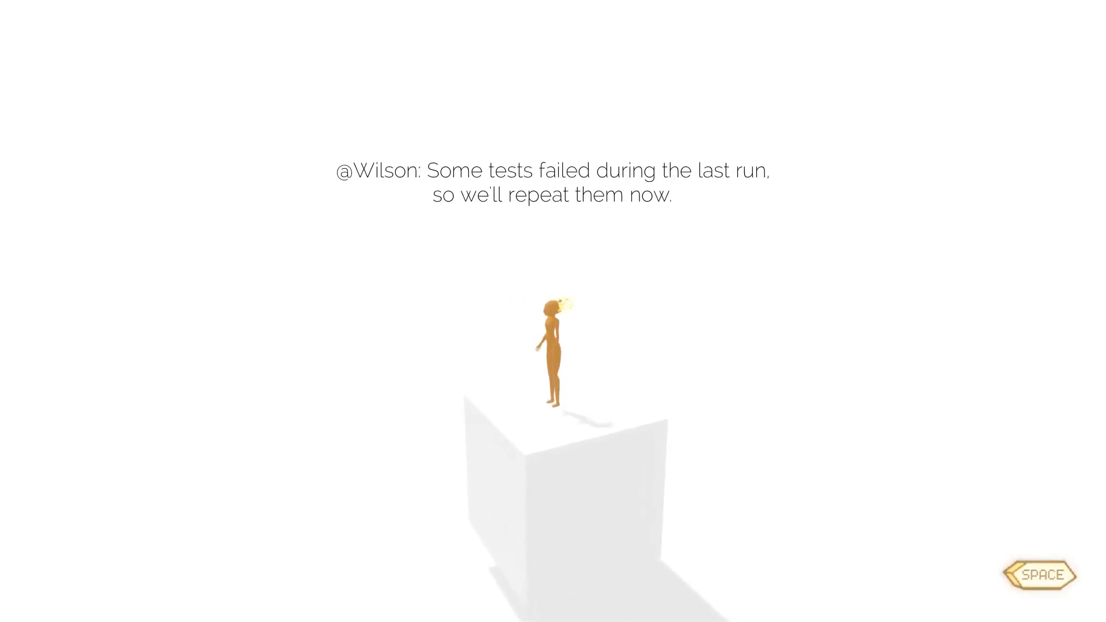
- Advance Wilson's lines about the memory purge and vertical movement tests
key("space")
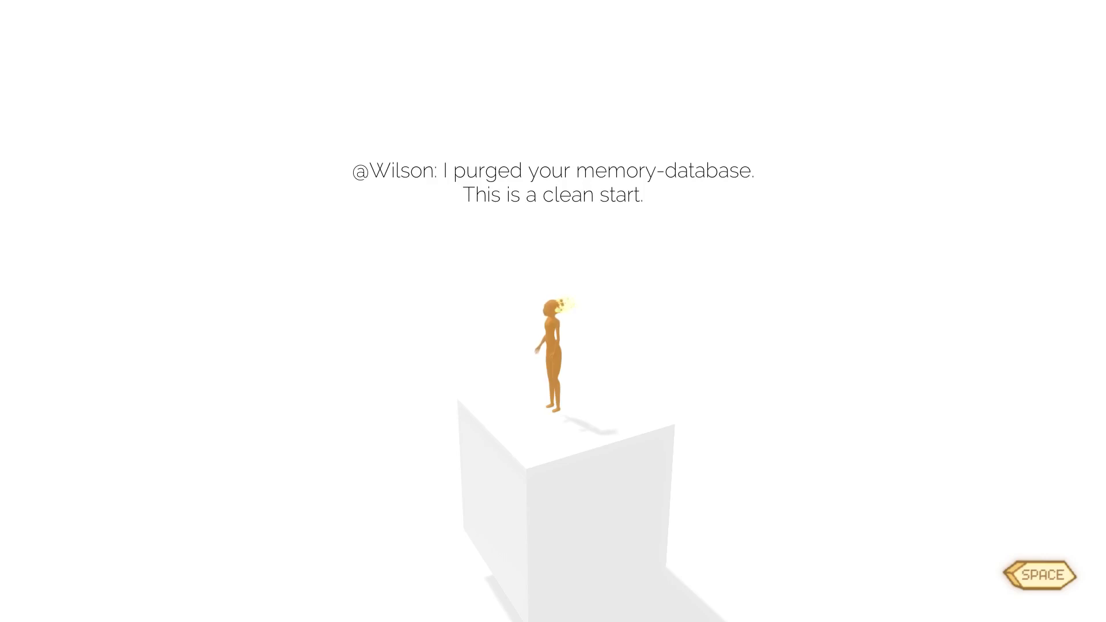
key("space")
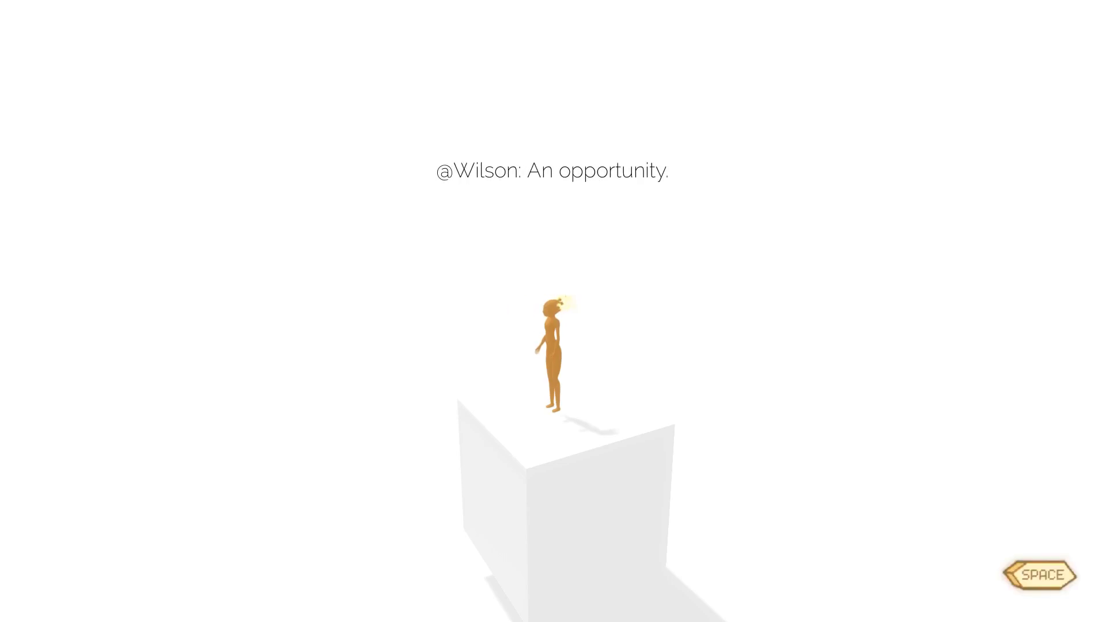
key("space")
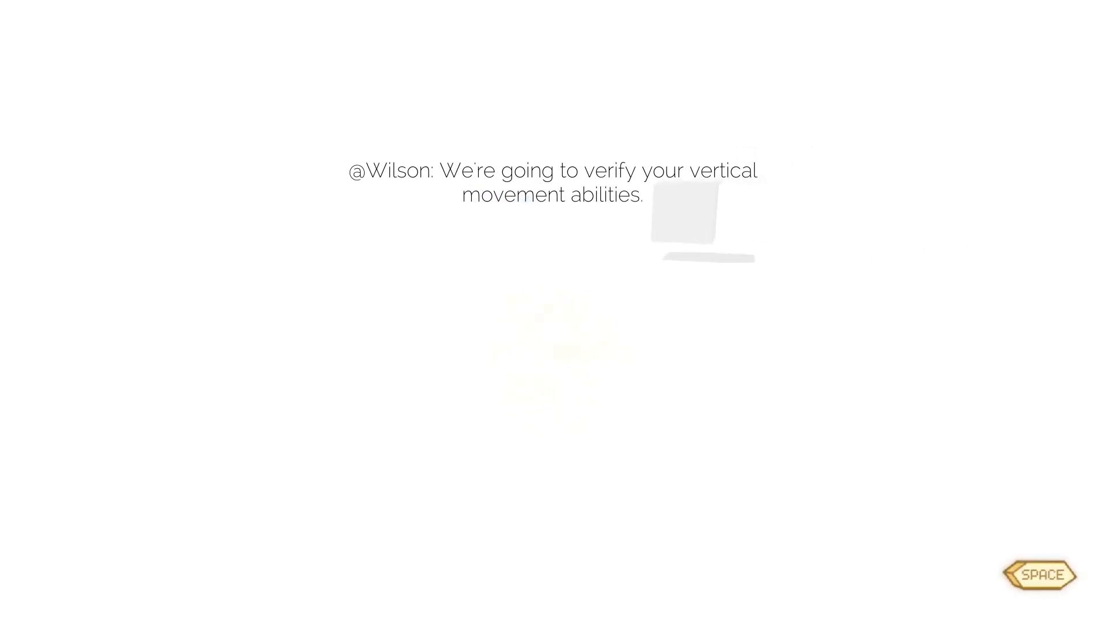
key("space")
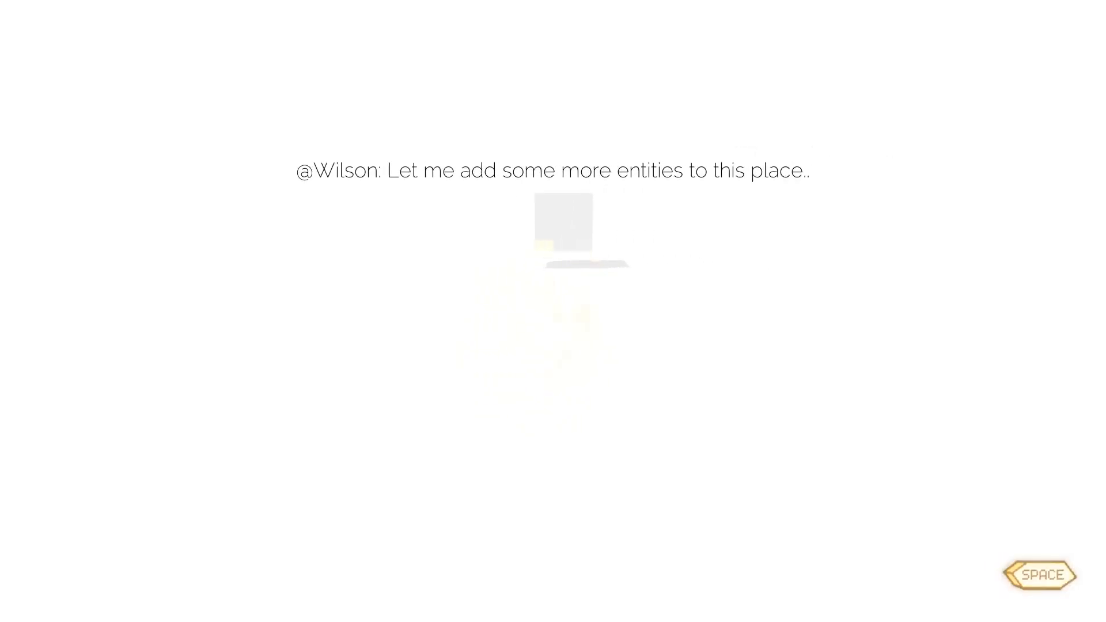
key("space")
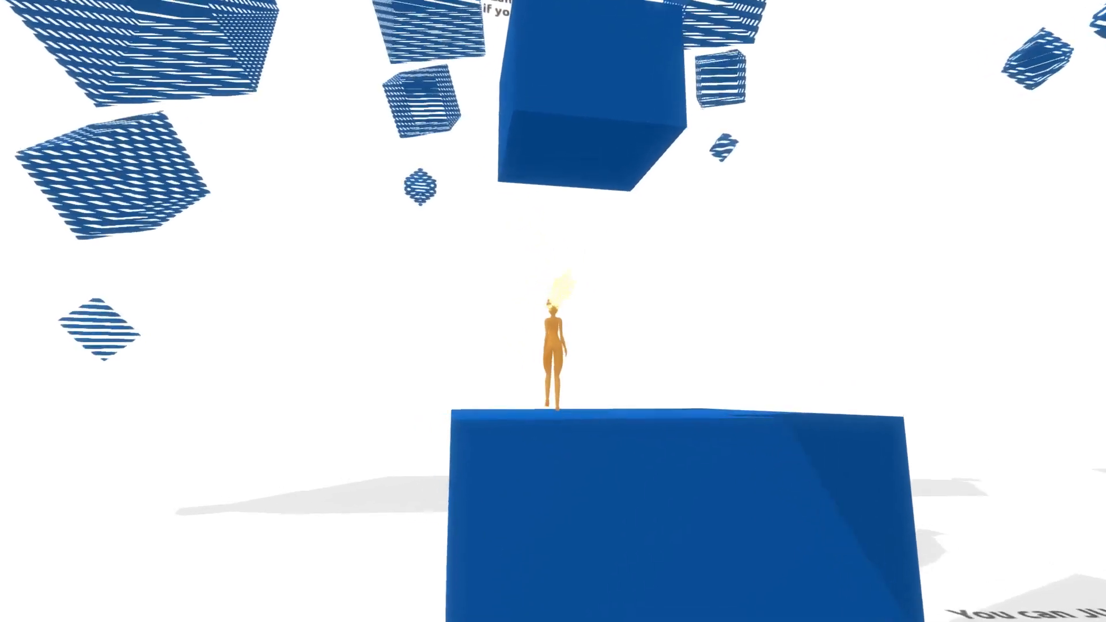
- Cross the blue cubes to the floor text explaining how to jump
key("space")
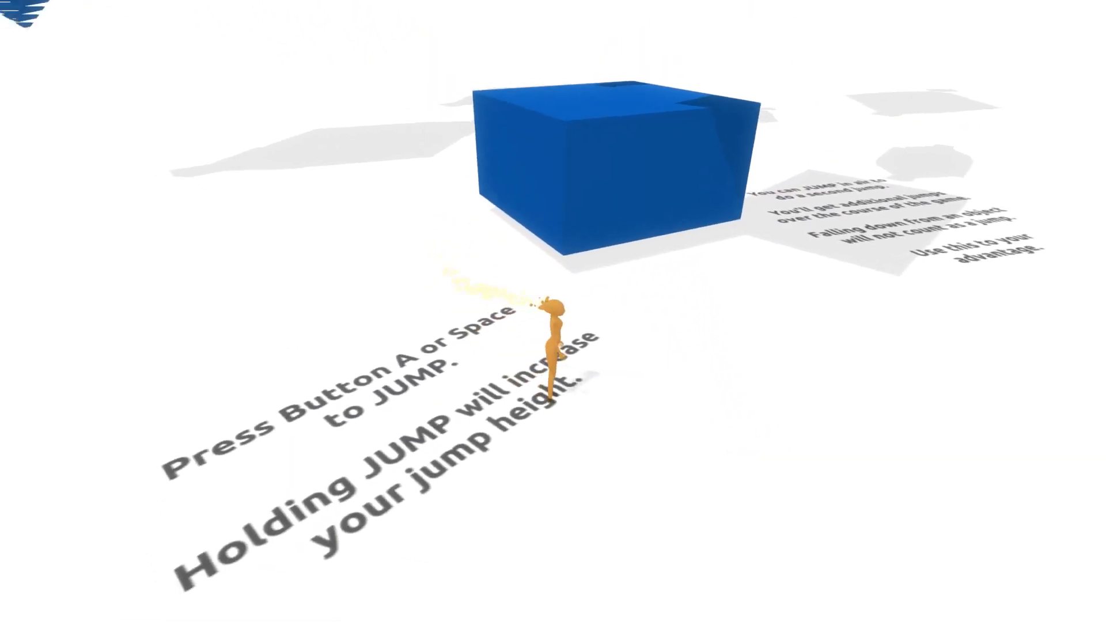
key("space")
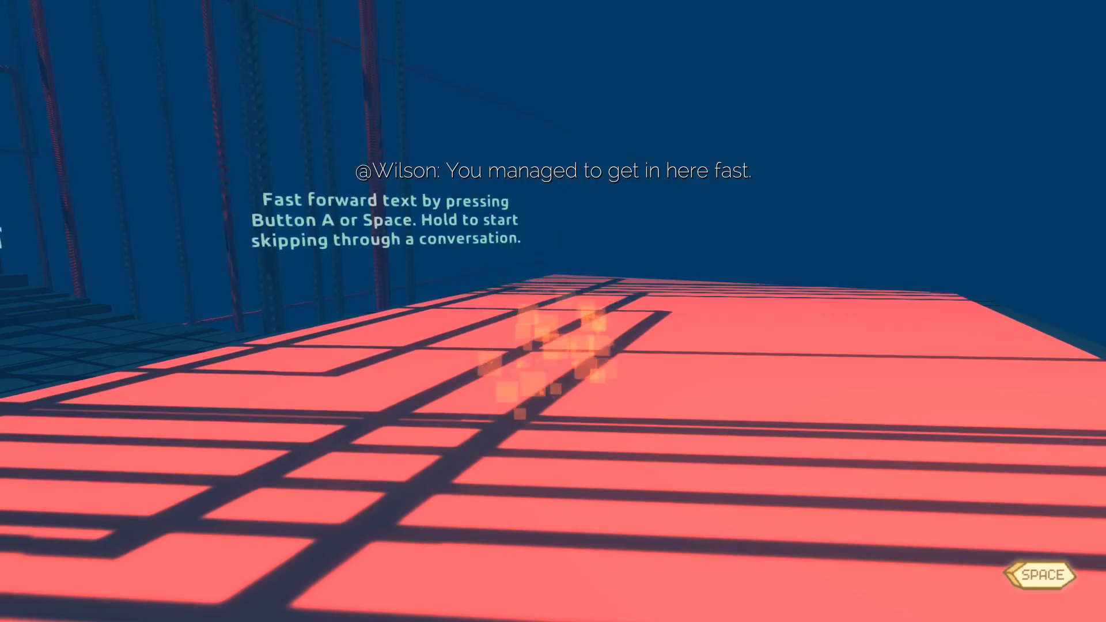
- Advance Wilson's explanation until he asks whether the character is still there
key("space")
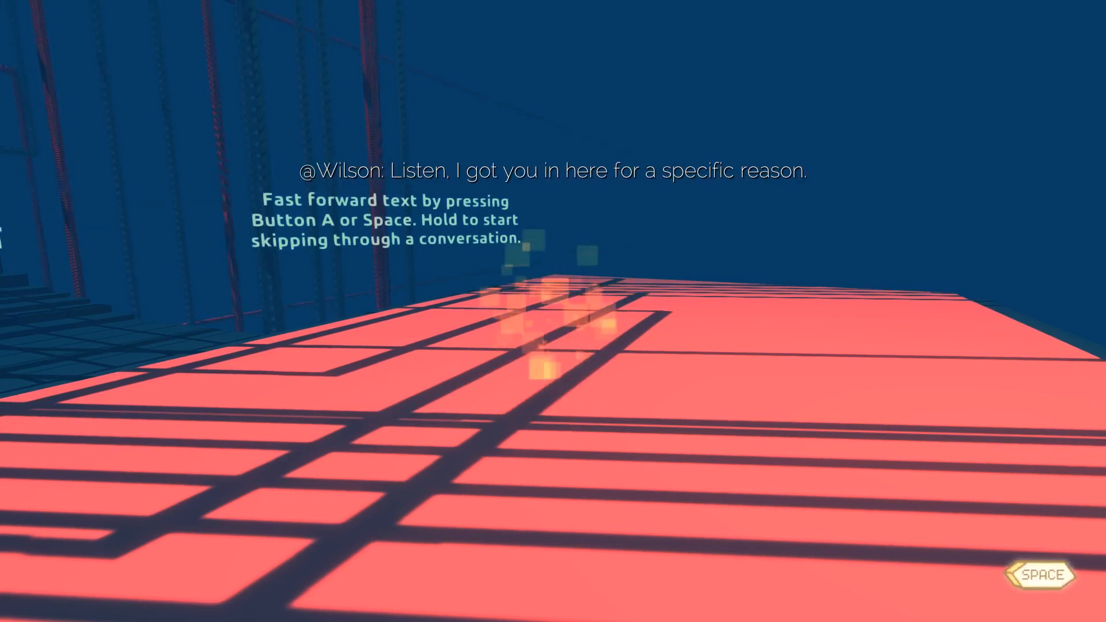
key("space")
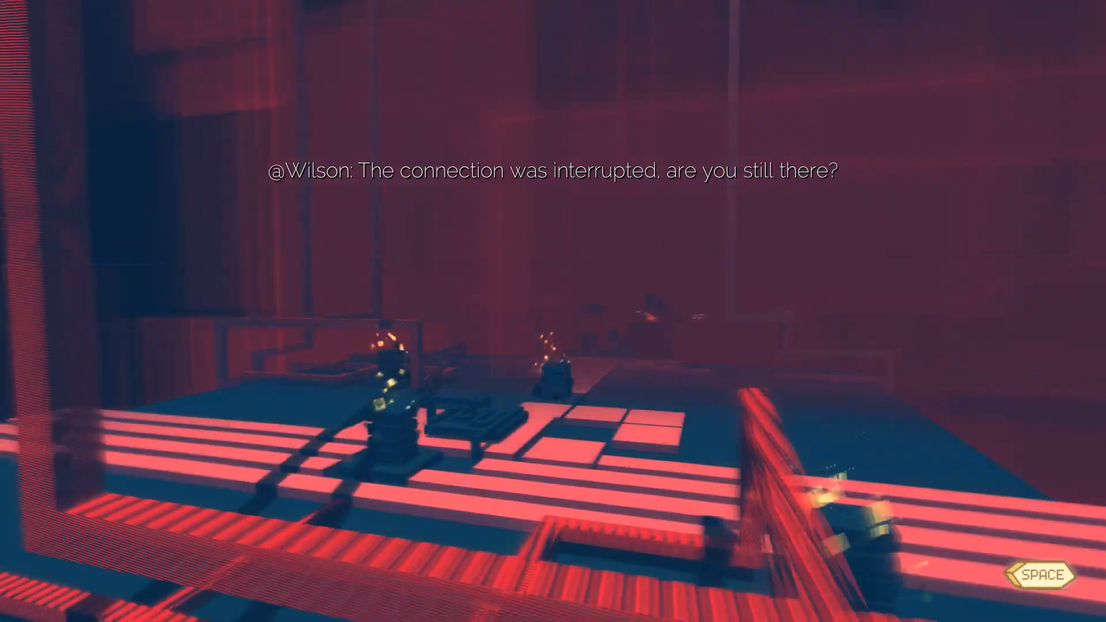
- Answer 'Yes' to Wilson and advance his lines until he mentions the glowing orb
key("space")
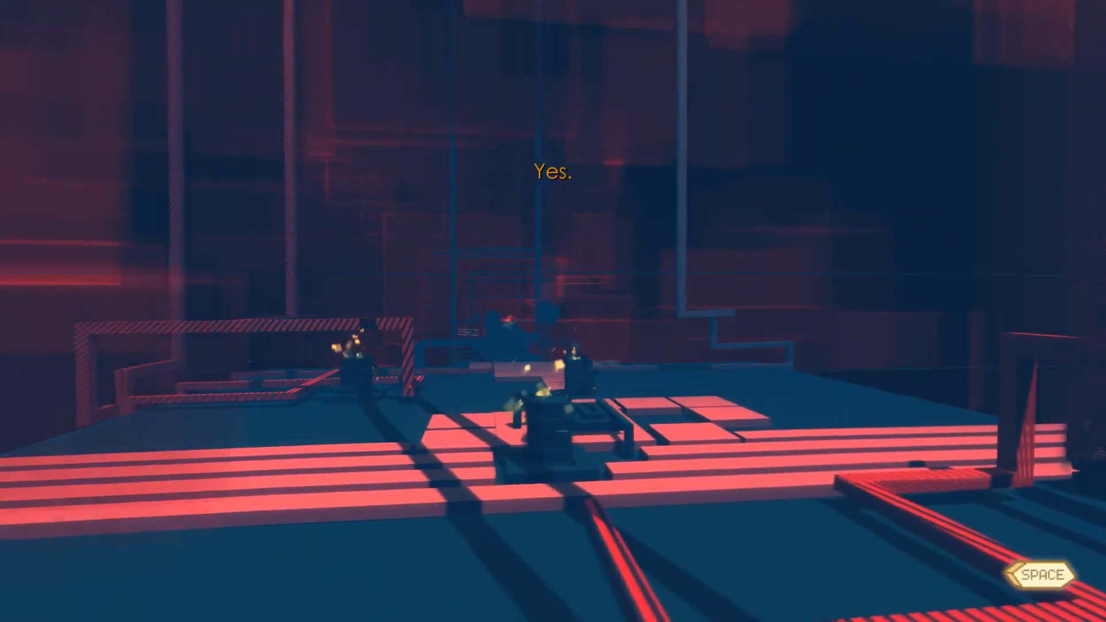
key("space")
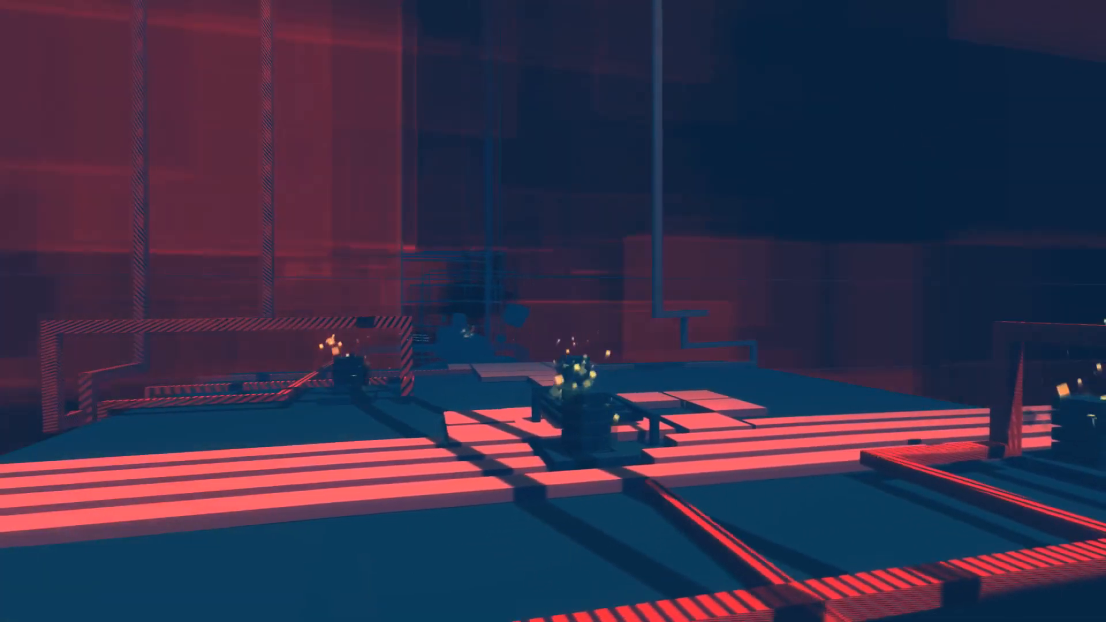
key("space")
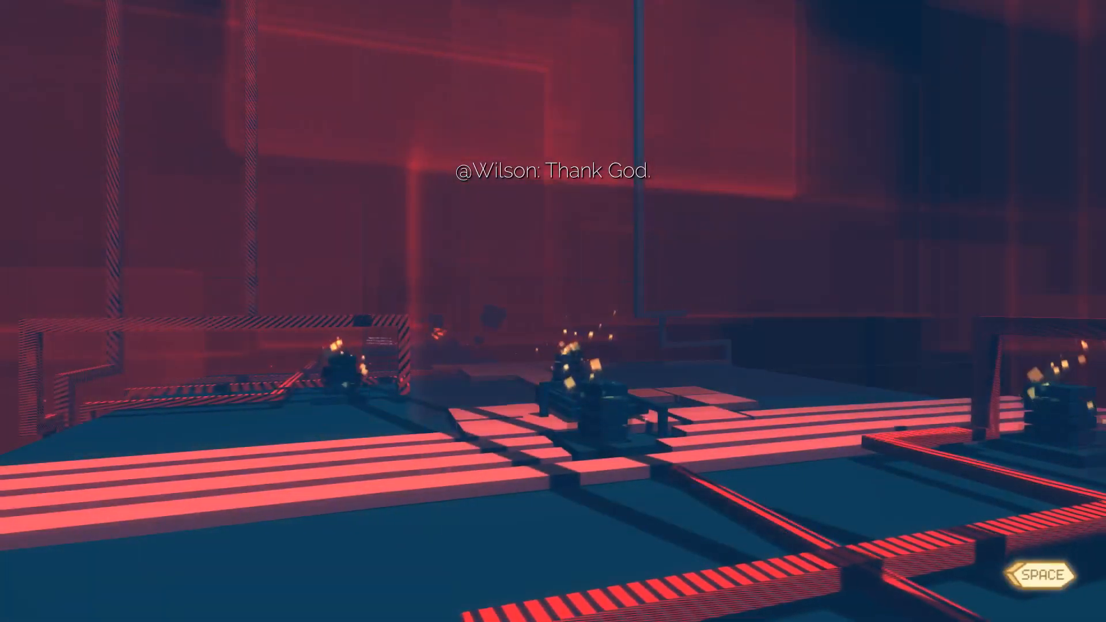
key("space")
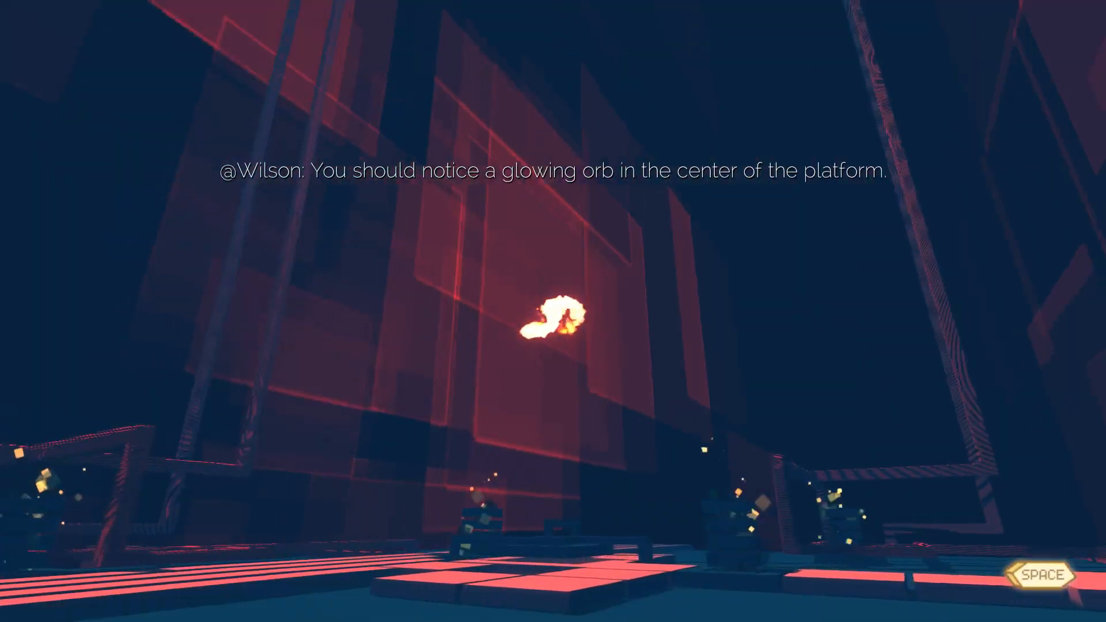
- Advance Wilson's explanation that the orb reconnects objects with their hardware, regaining control
key("space")
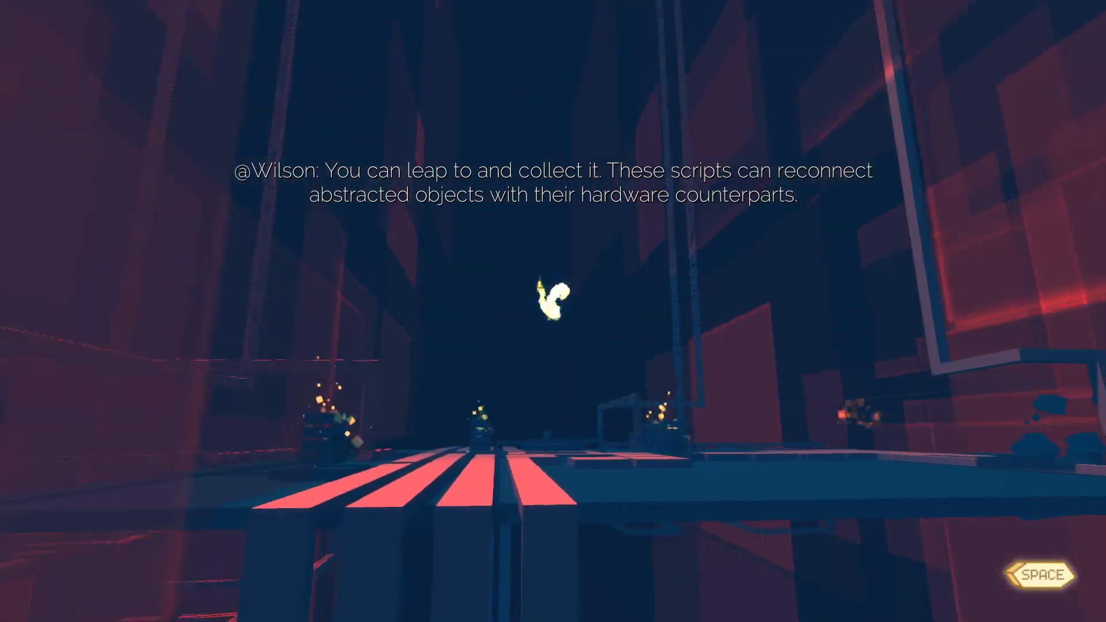
key("space")
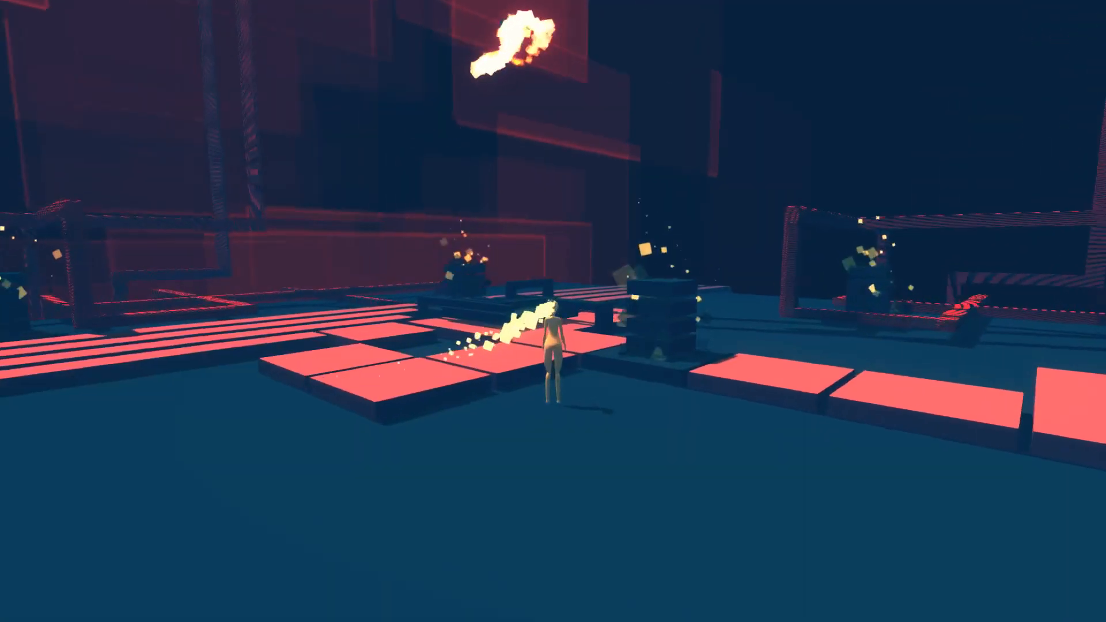
mouse_move(553, 311)
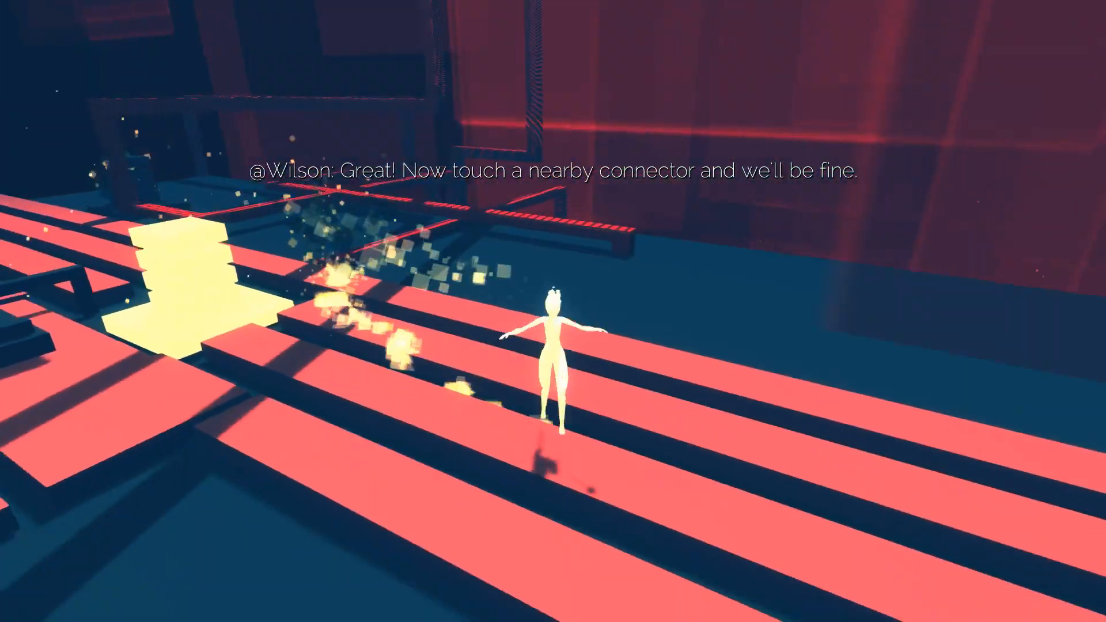
mouse_move(553, 339)
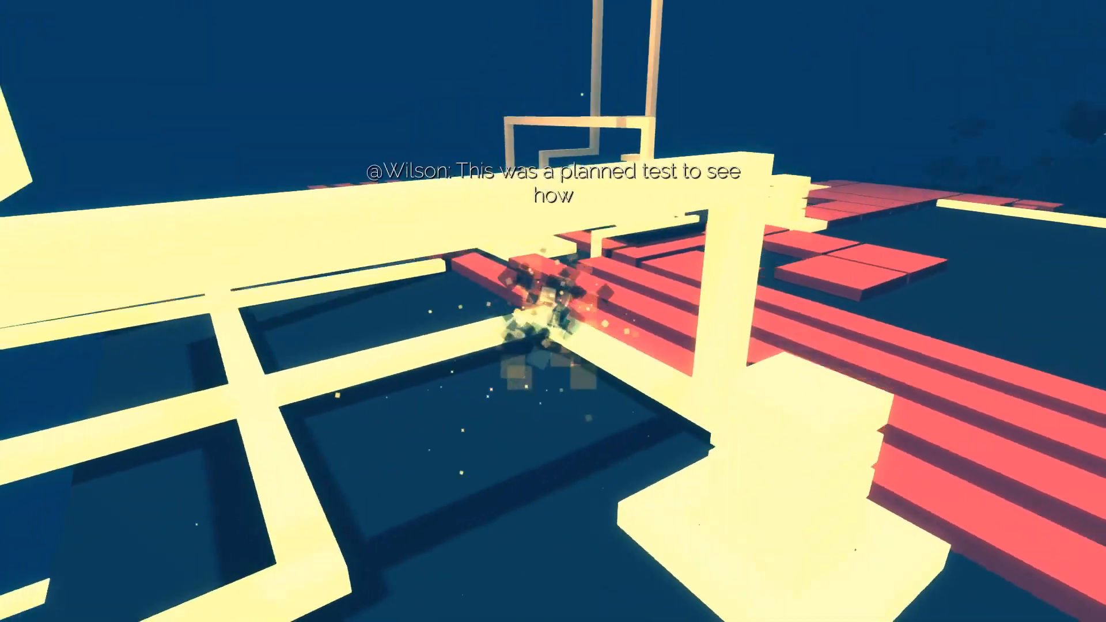
- Advance the narrator's post-repair dialogue until the blue block world with jump hints appears
key("space")
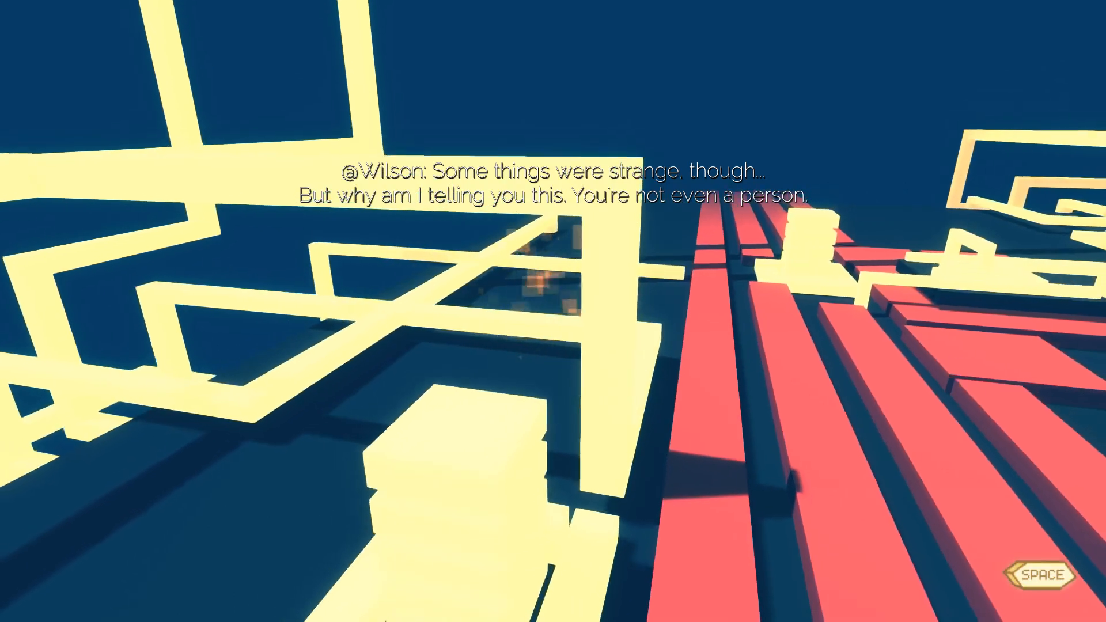
key("space")
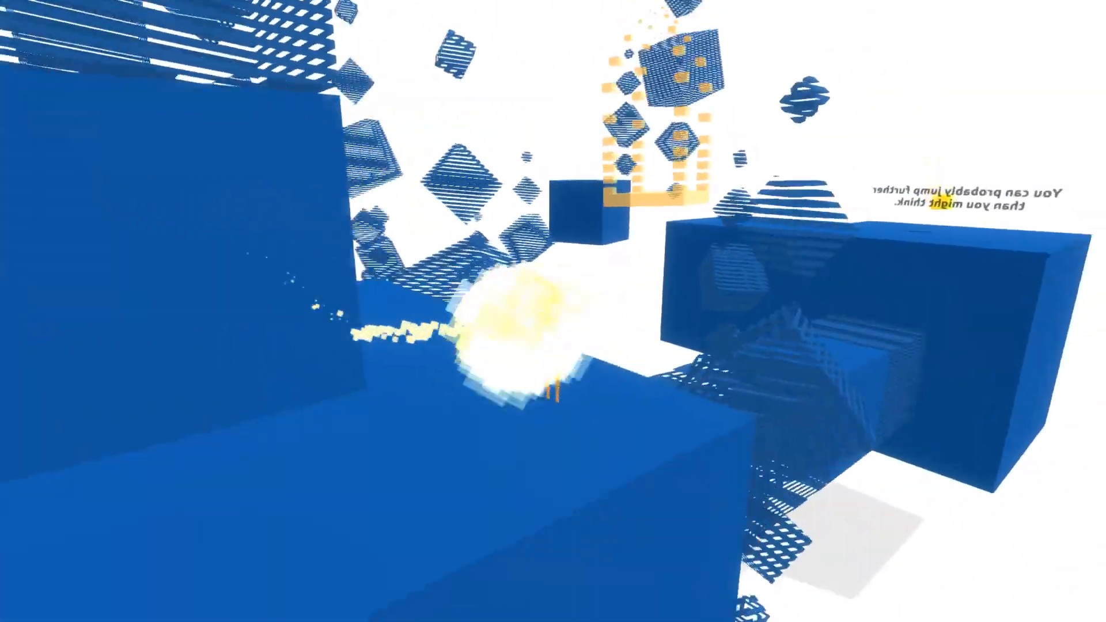
- Pause the game and open Settings to show camera inversion, speed and auto-rotation
key("Escape")
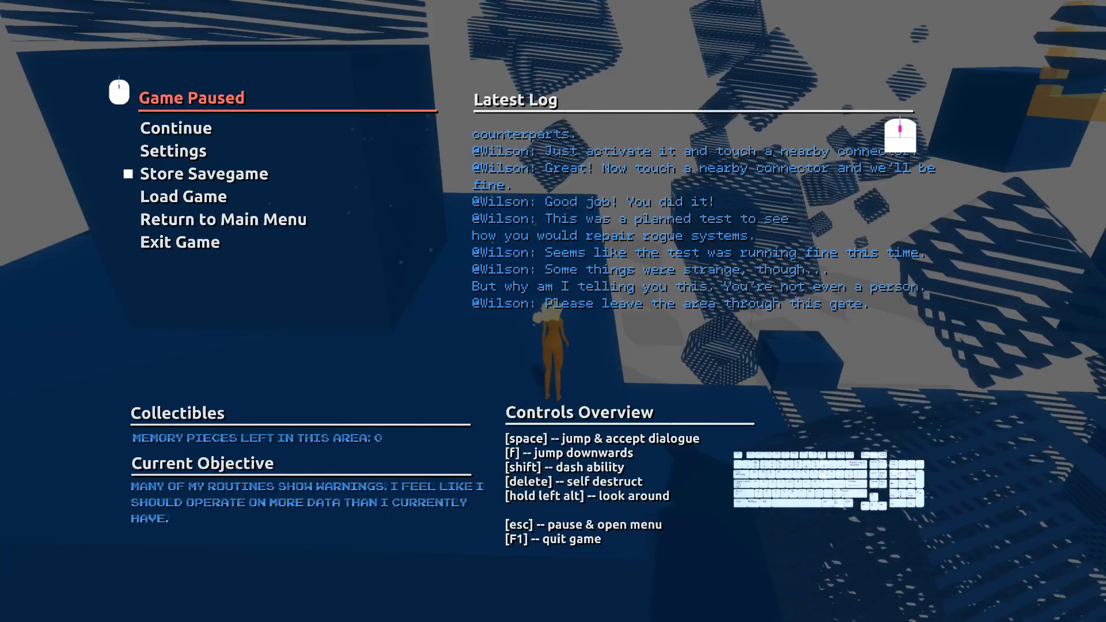
left_click(173, 150)
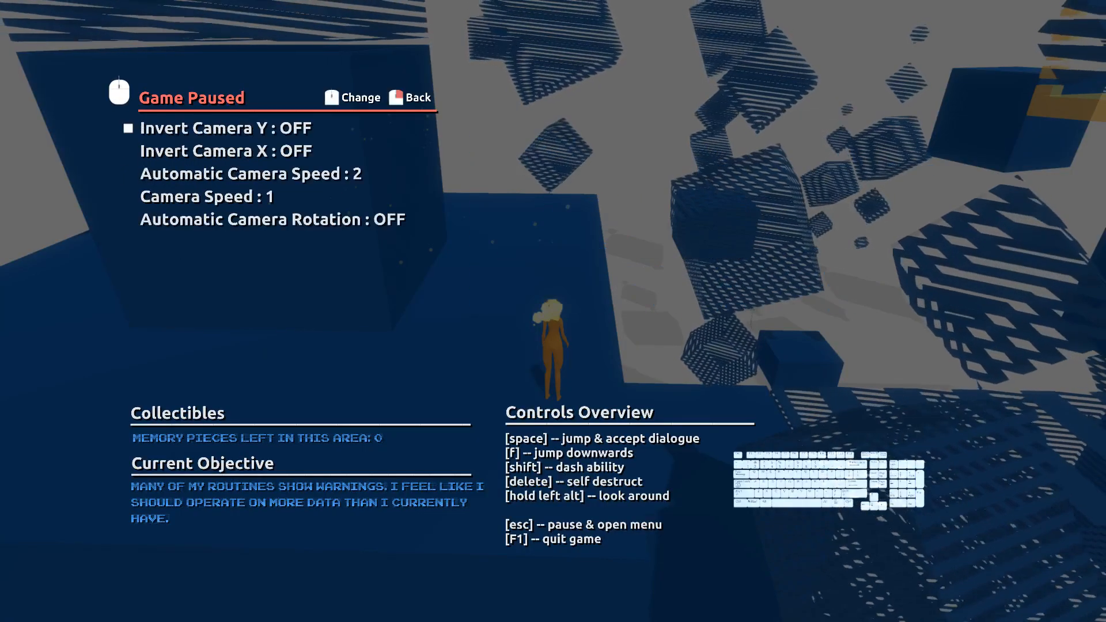